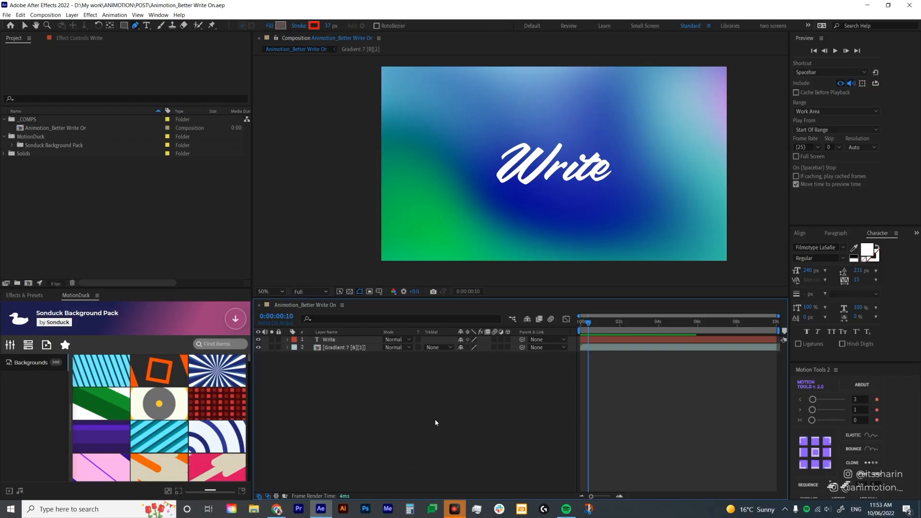
Search Adobe Fonts for 'filmot' and activate the Filmotype LaSalle family.
click(329, 339)
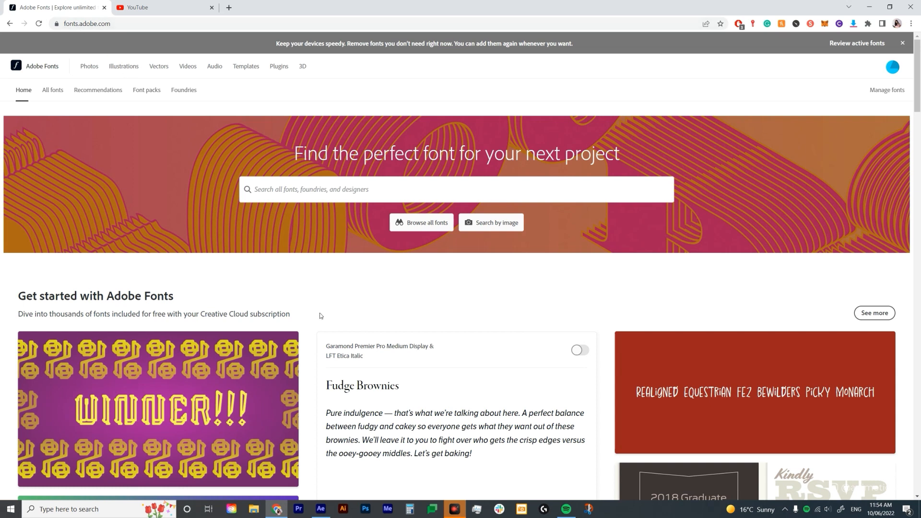
mouse_move(382, 315)
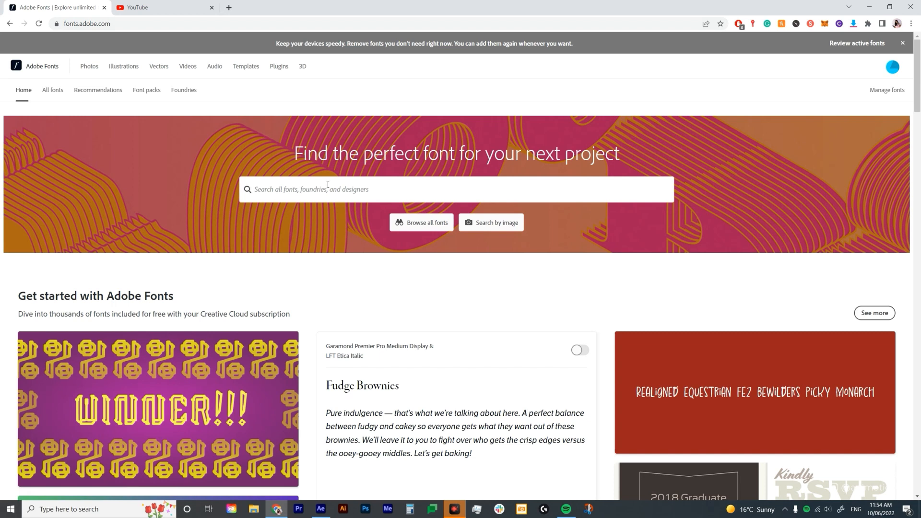
text(filmot)
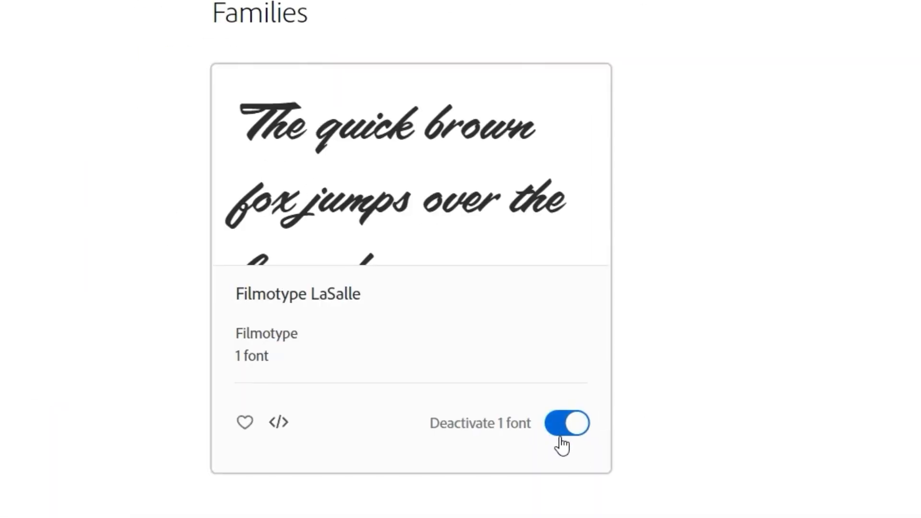
mouse_move(569, 449)
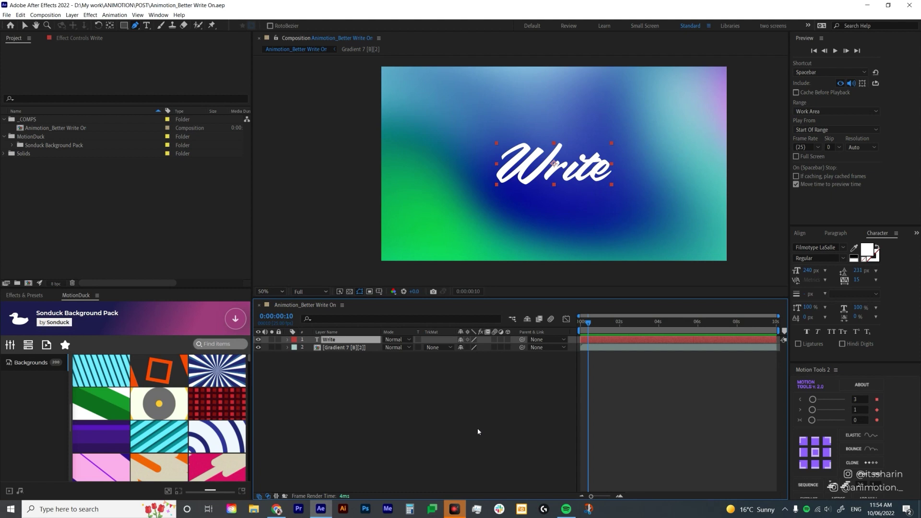
mouse_move(347, 364)
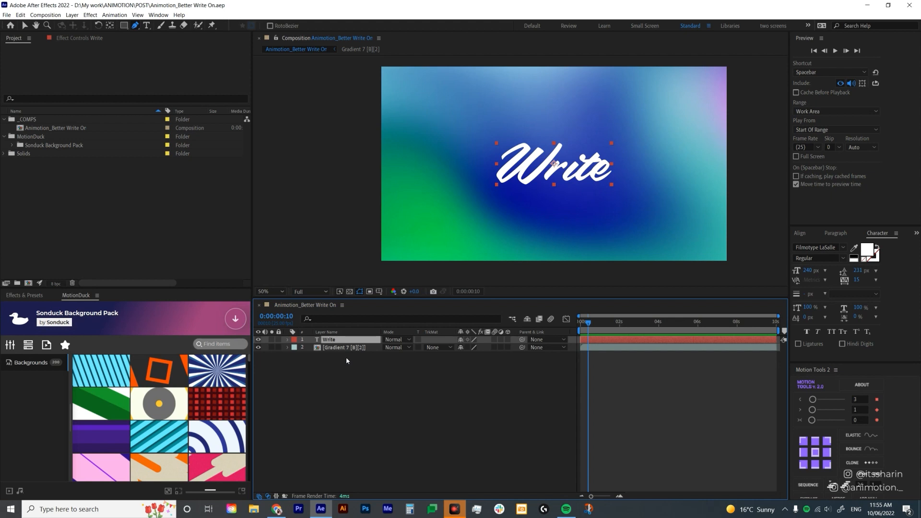
mouse_move(346, 382)
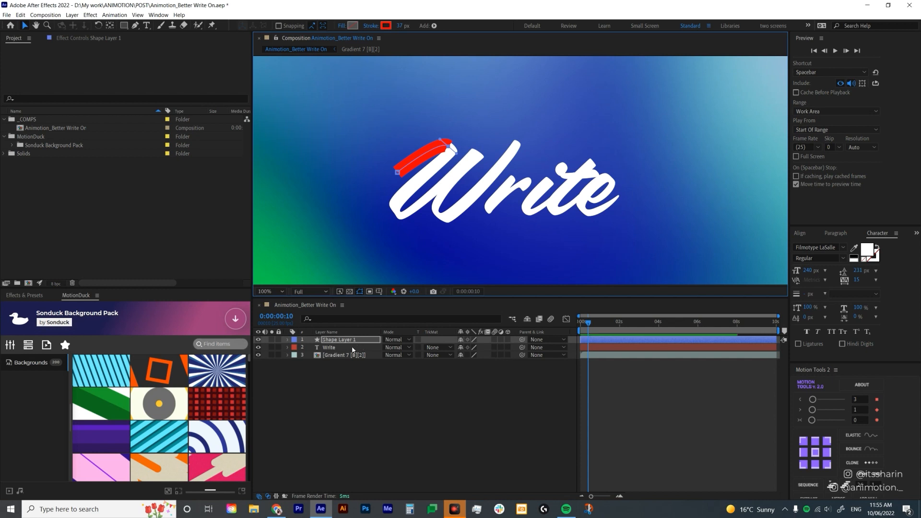
Set the tracing shape's Fill to None, keeping the red 37 px stroke.
click(328, 348)
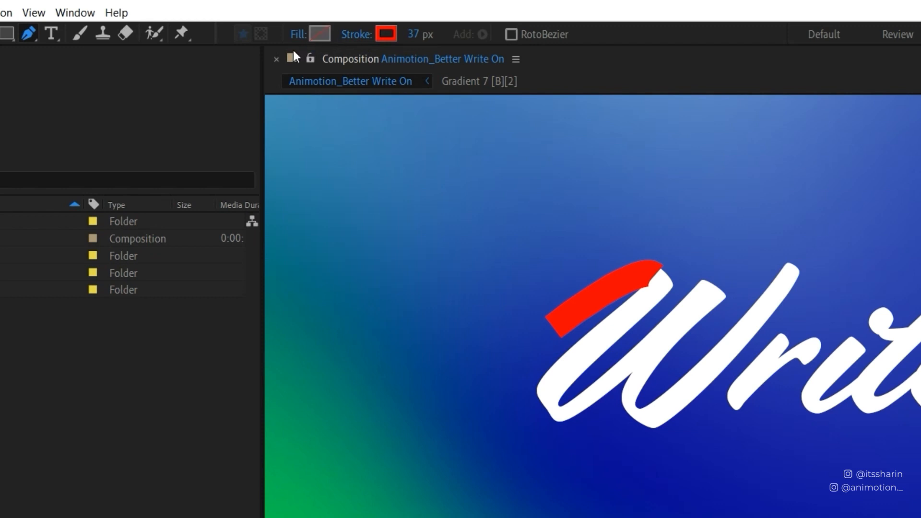
mouse_move(300, 47)
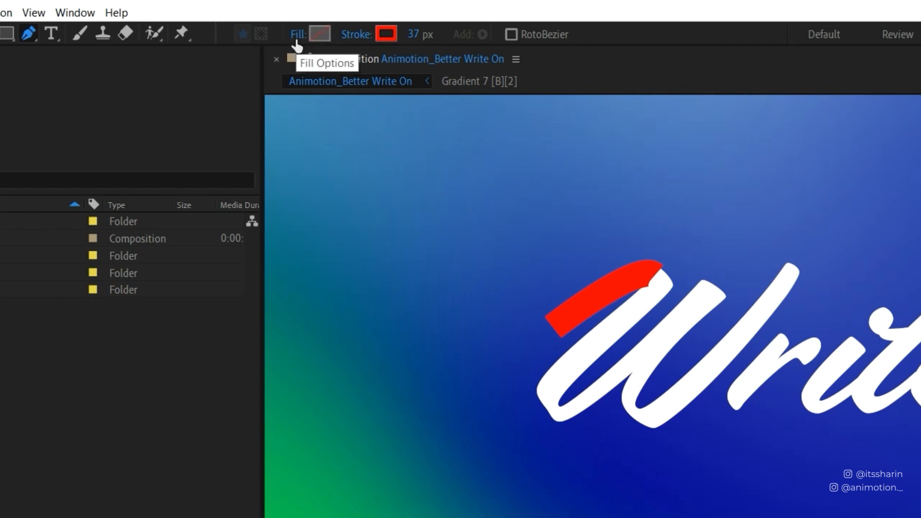
click(318, 33)
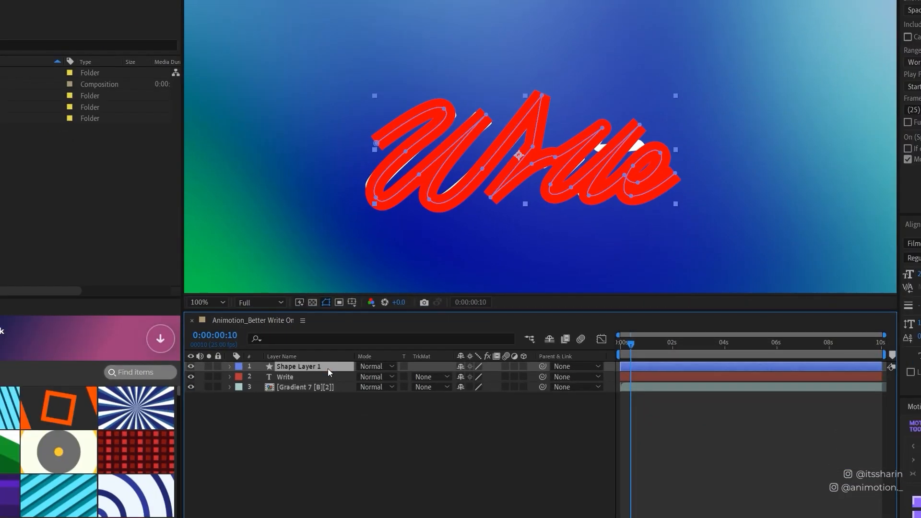
Rename the tracing layer 'Matte' and reshape the path curve at the top of the W.
text(Matte)
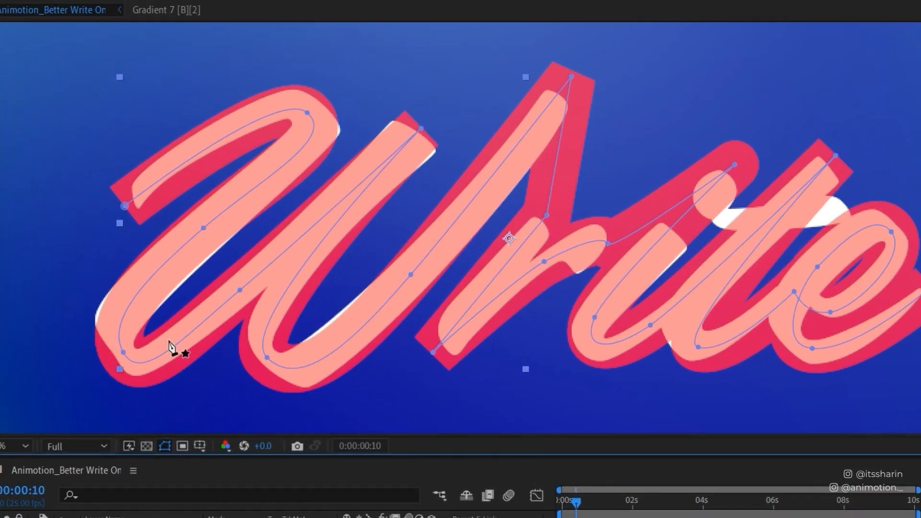
mouse_move(422, 183)
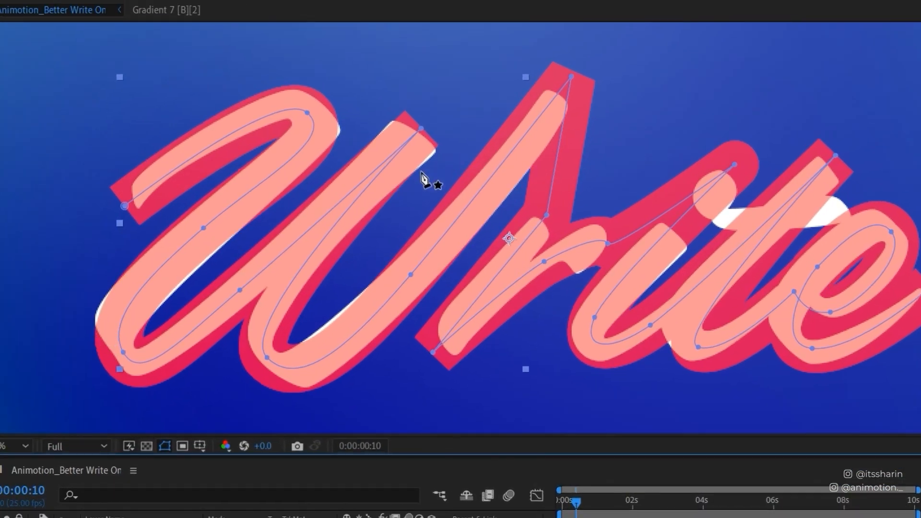
mouse_move(401, 190)
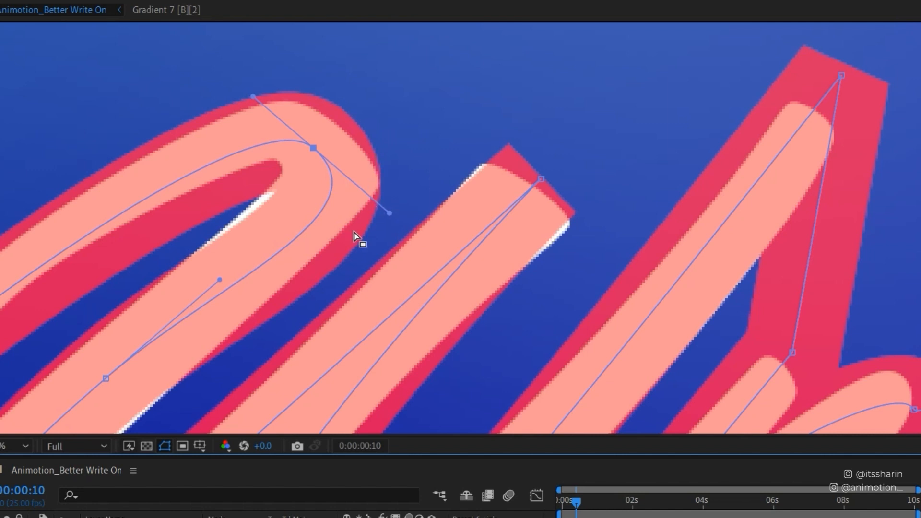
mouse_move(272, 208)
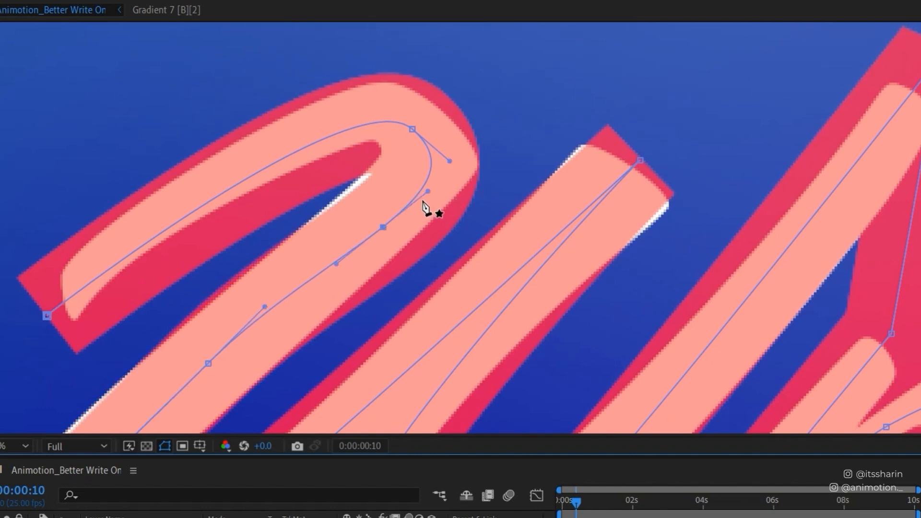
mouse_move(390, 228)
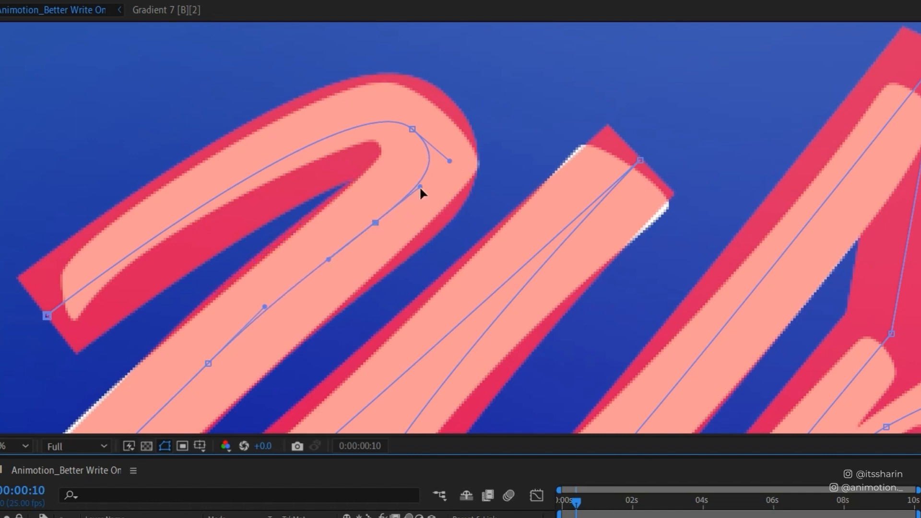
drag(448, 159, 352, 77)
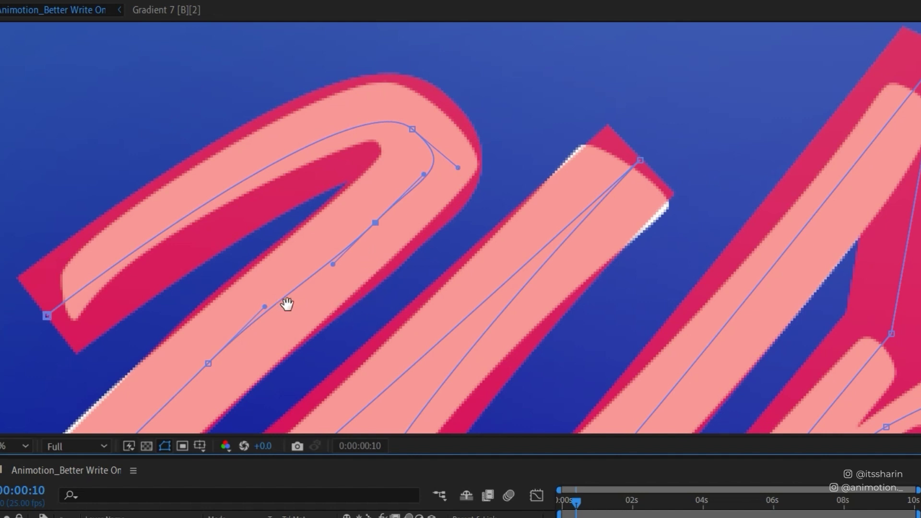
Drag path vertices and handles through the W's lower strokes and middle, then return to 200% zoom.
drag(288, 304, 283, 242)
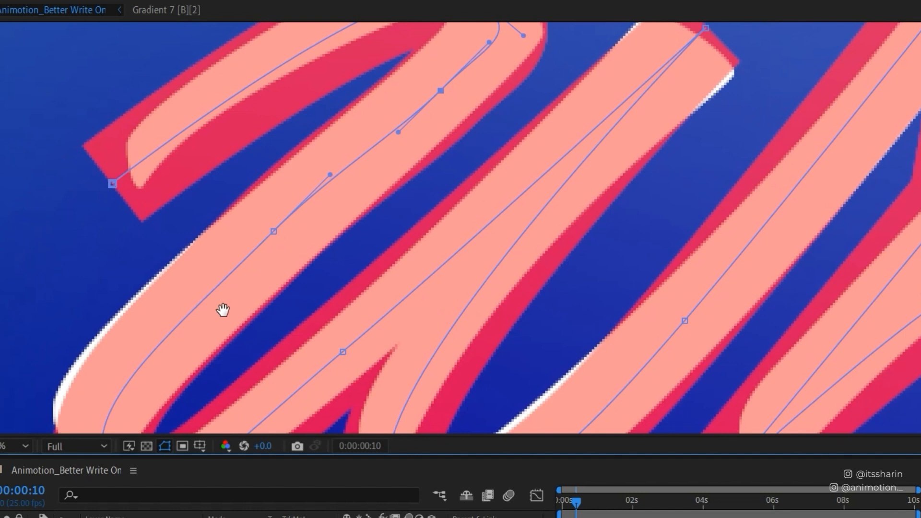
mouse_move(227, 315)
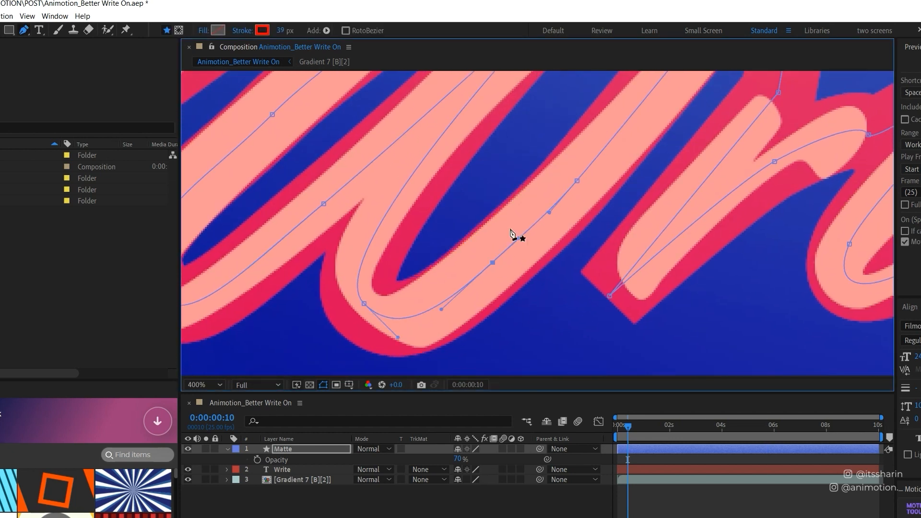
drag(511, 233, 581, 240)
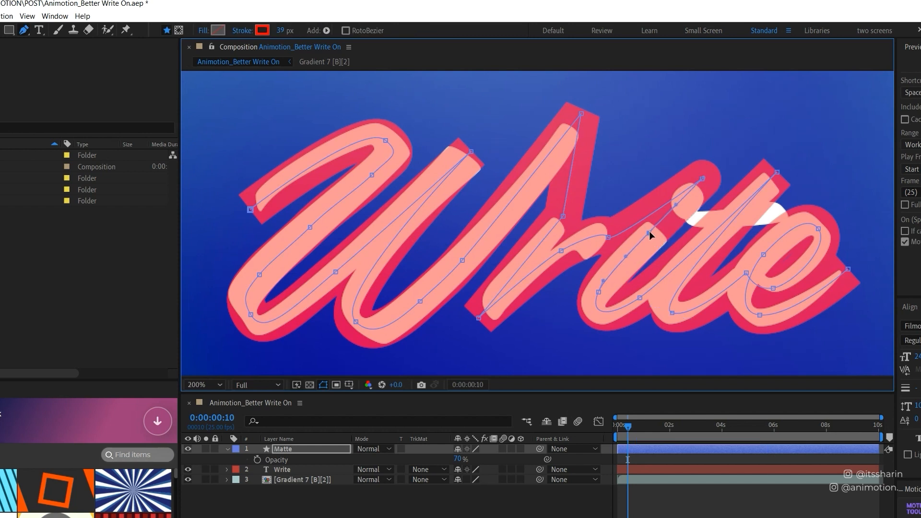
click(627, 427)
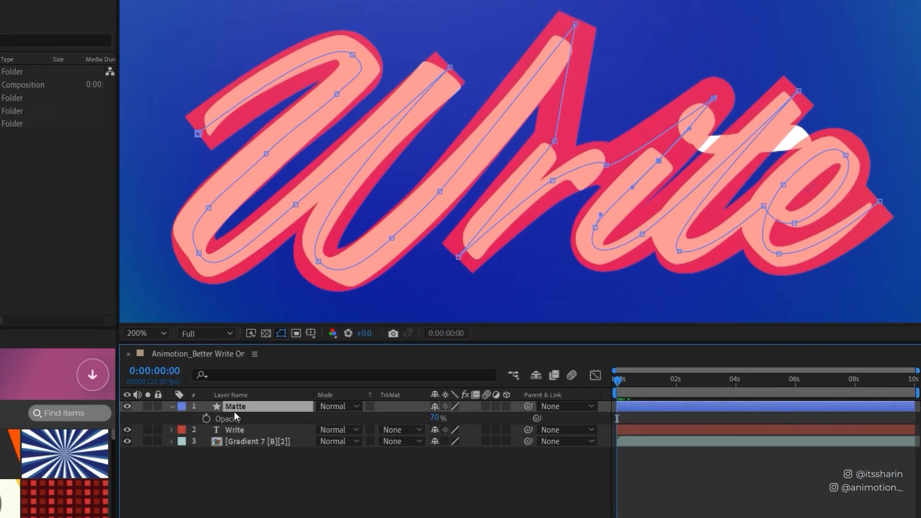
Add Trim Paths to the Matte shape, keyframe End at 0% at 0s, and move to 2s.
click(172, 406)
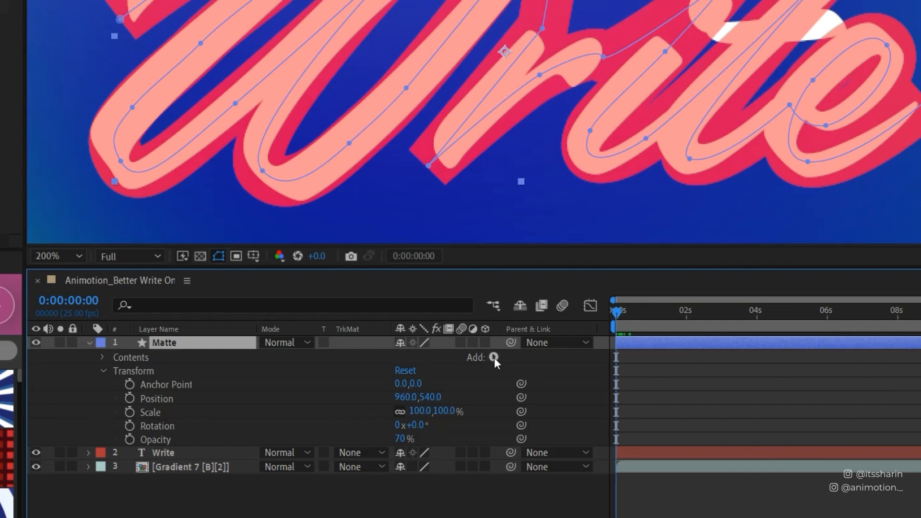
click(494, 358)
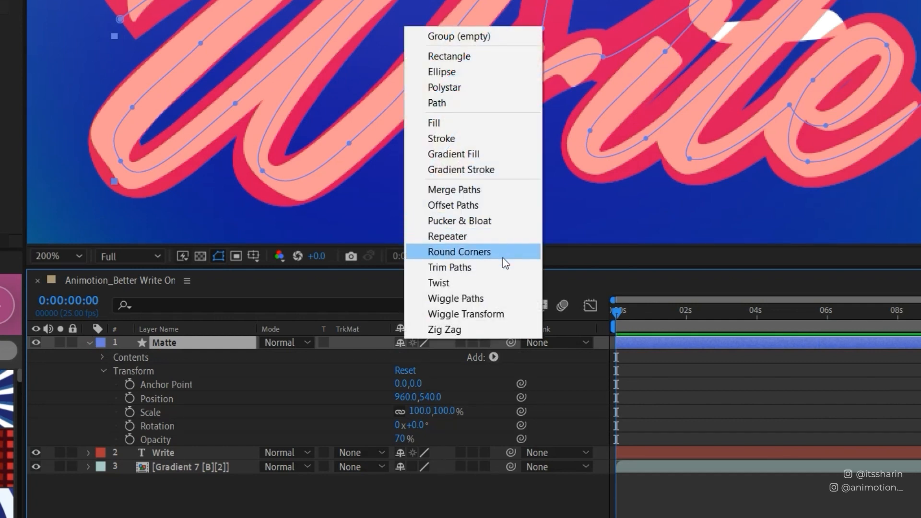
click(450, 267)
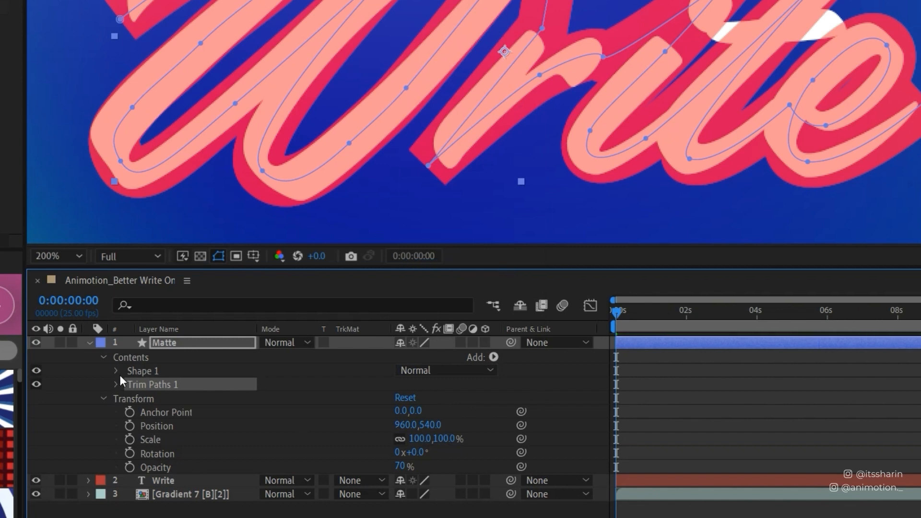
click(116, 385)
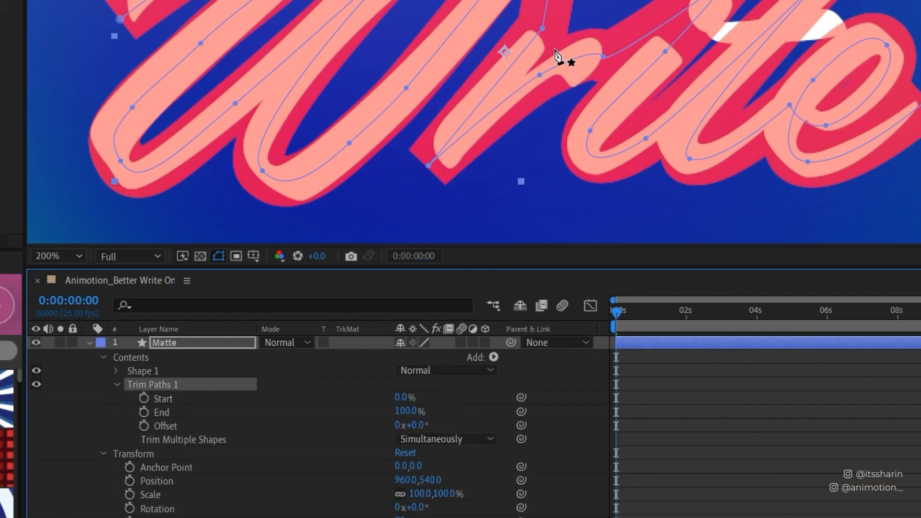
mouse_move(145, 412)
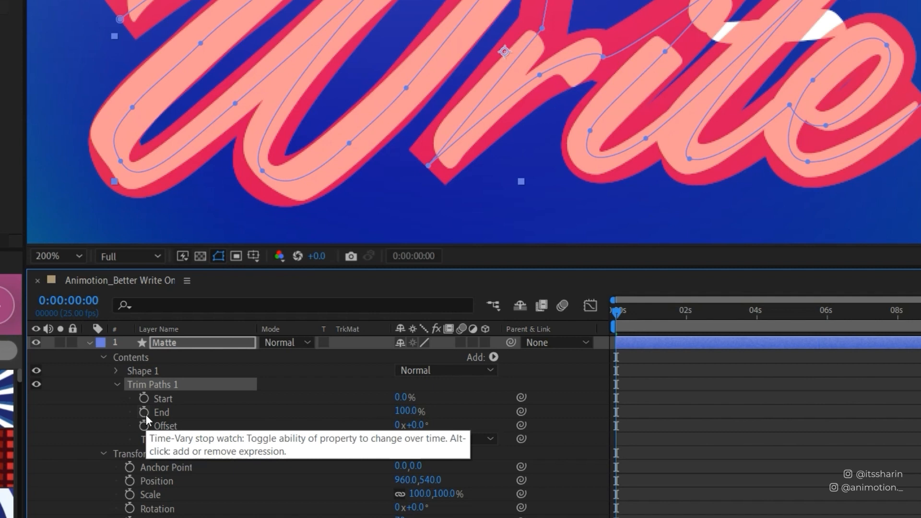
click(144, 412)
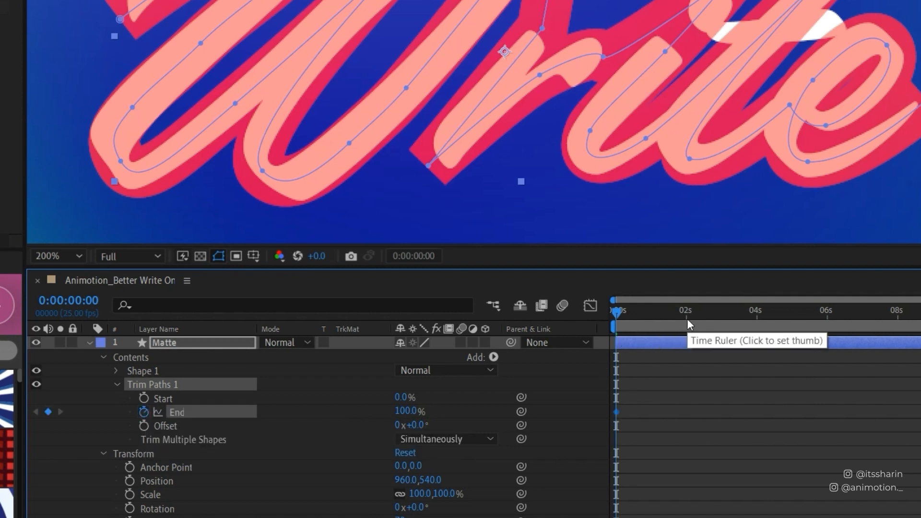
click(687, 324)
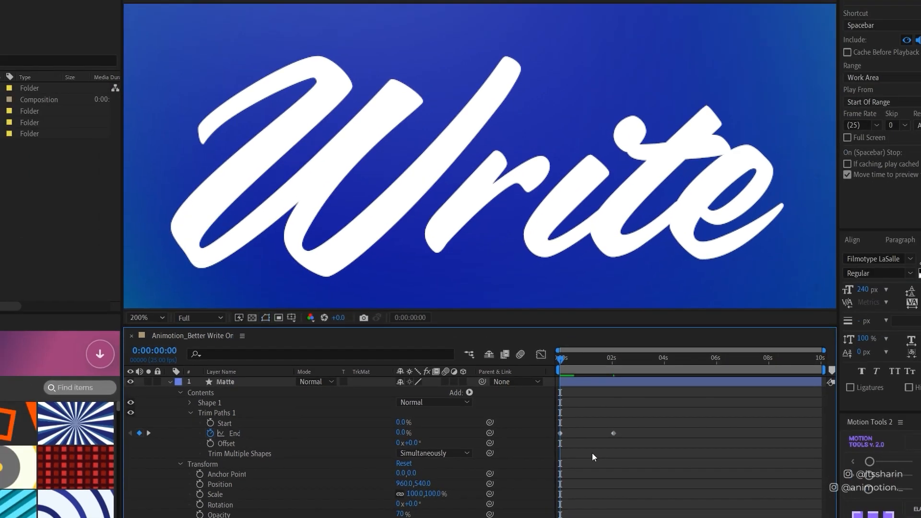
At the fully written frame, set Write's Track Matte to Alpha Matte 'Matte'.
click(623, 358)
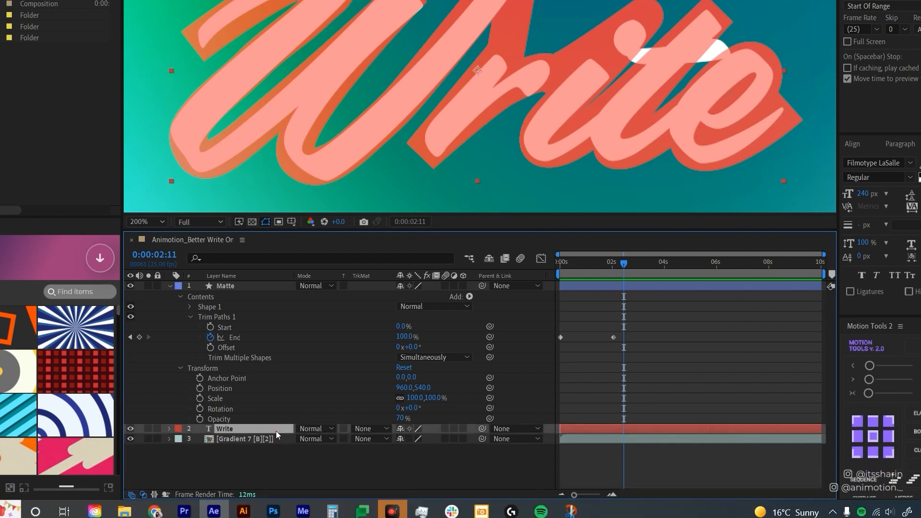
click(370, 429)
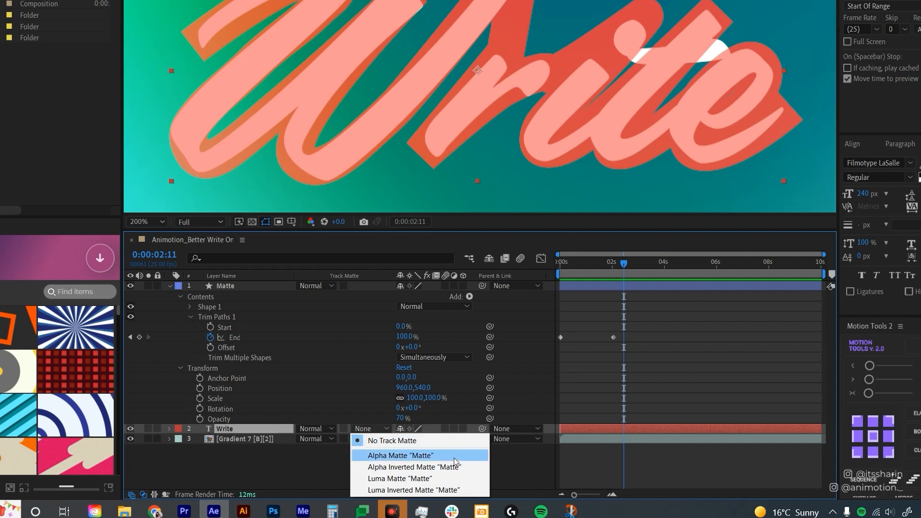
click(399, 455)
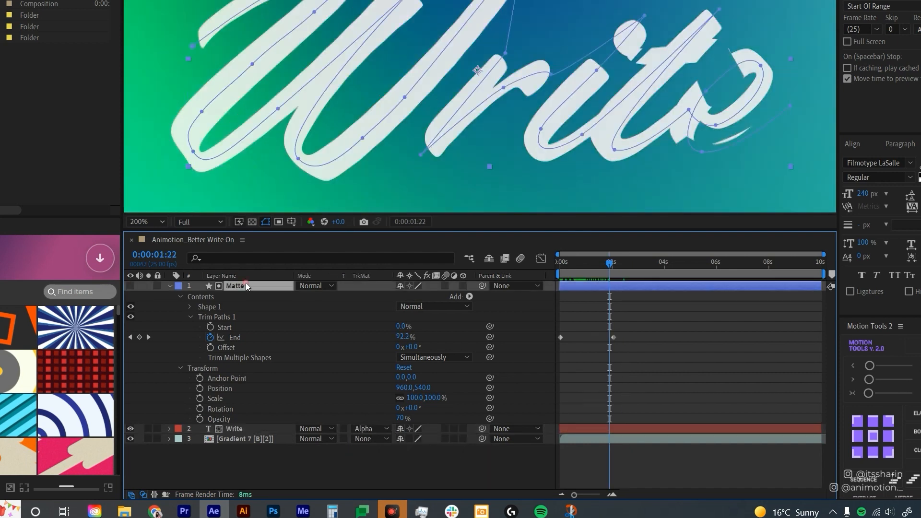
Select the Matte layer and expand its contents to show the shape.
click(181, 286)
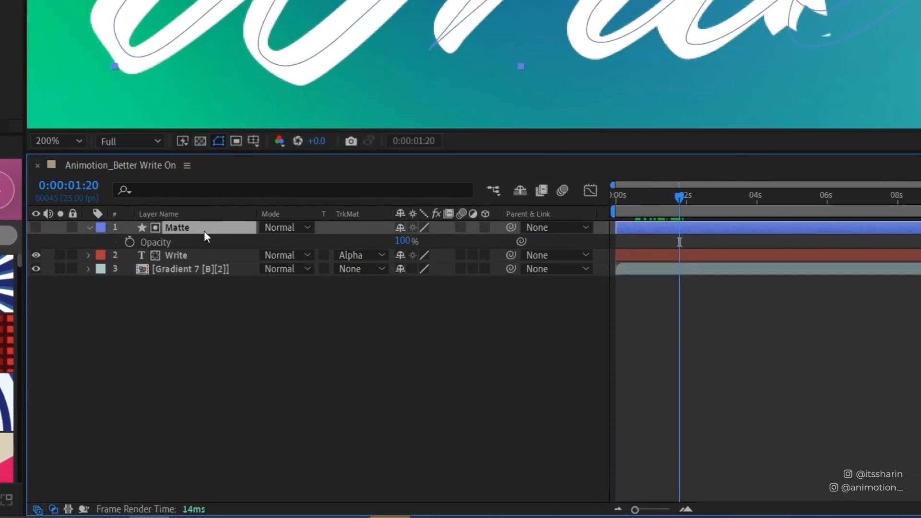
click(89, 227)
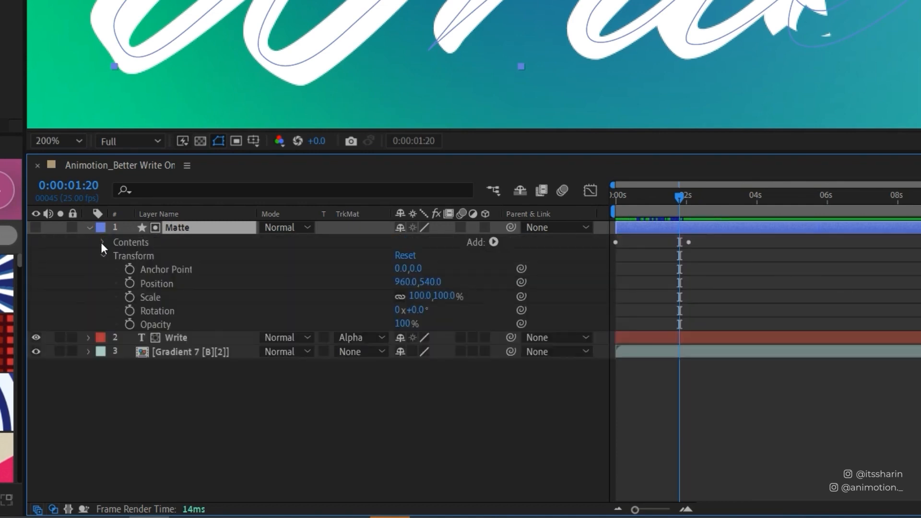
click(103, 242)
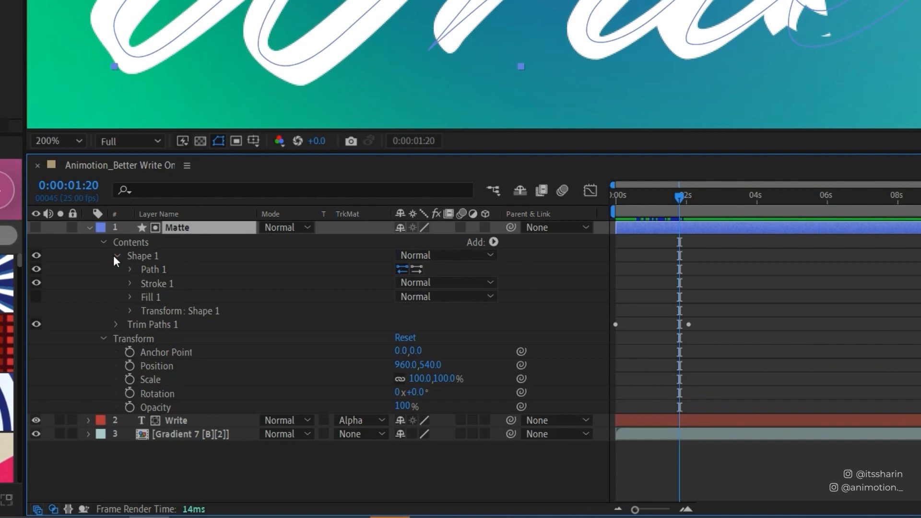
Expand the Matte shape's Stroke 1 settings and open its Taper section.
click(130, 283)
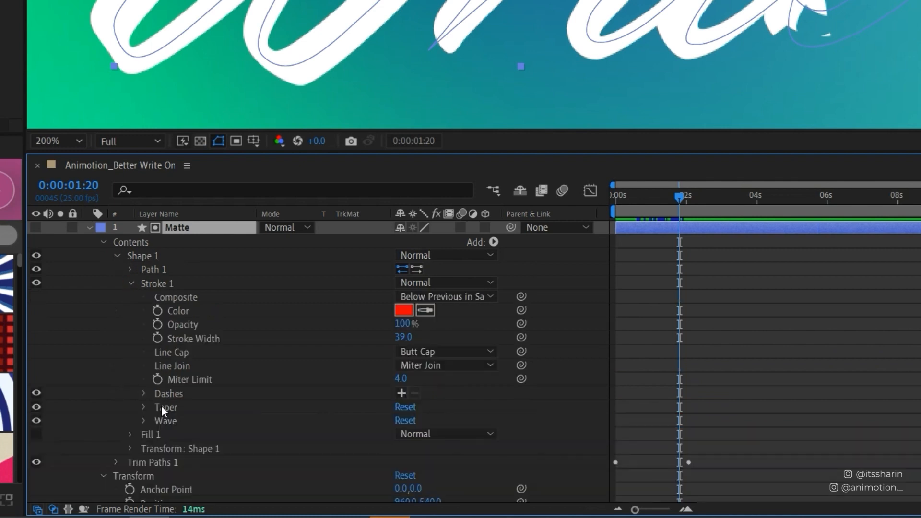
scroll(down, 3)
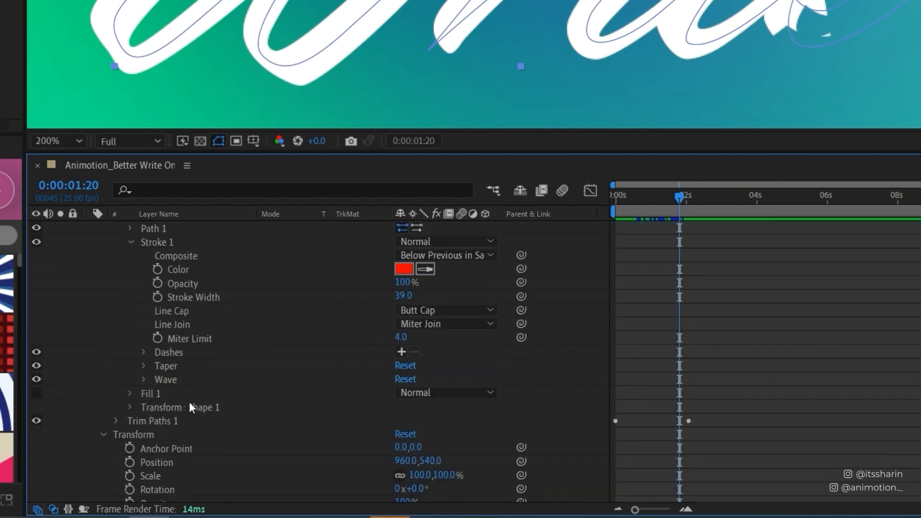
click(144, 366)
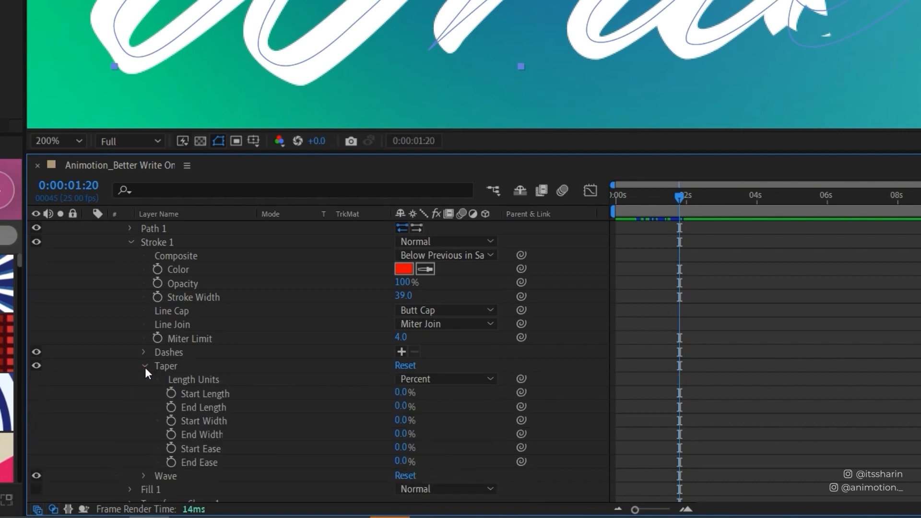
mouse_move(138, 357)
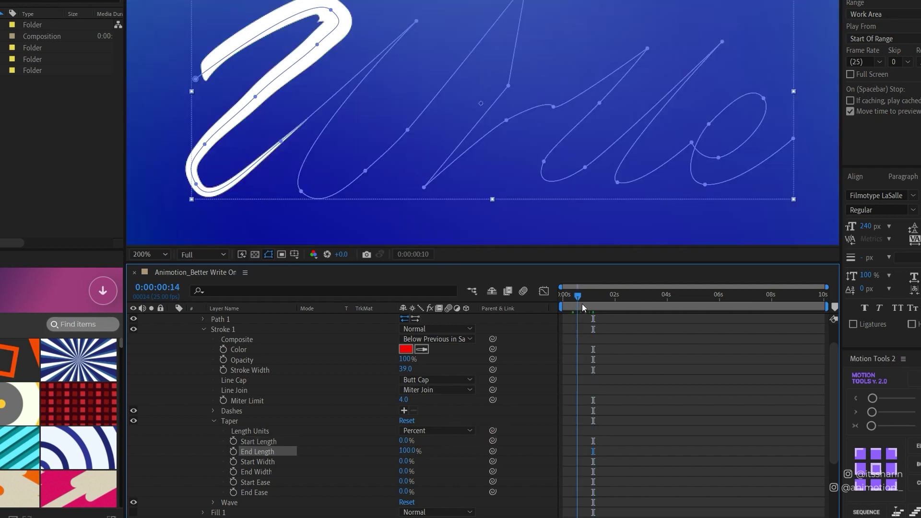
At about 2:01, set Taper End Length to 0% as the second keyframe.
drag(578, 296, 638, 296)
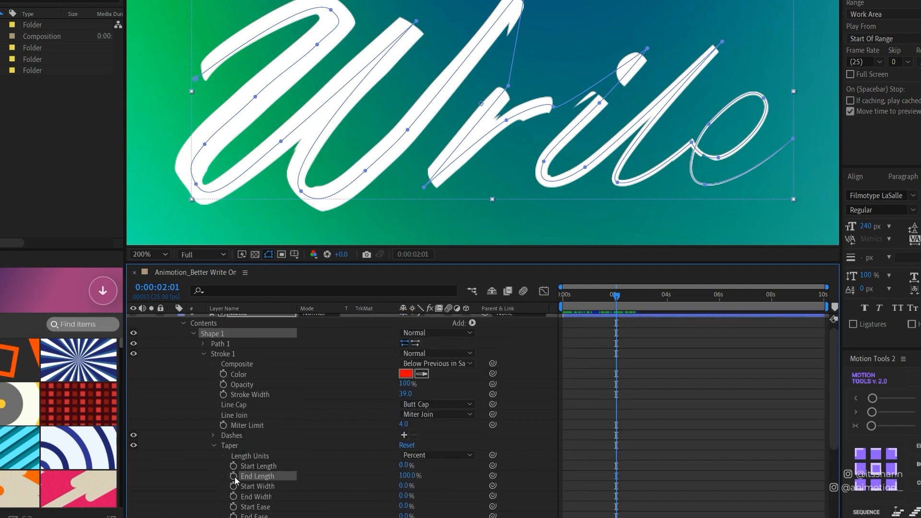
click(224, 476)
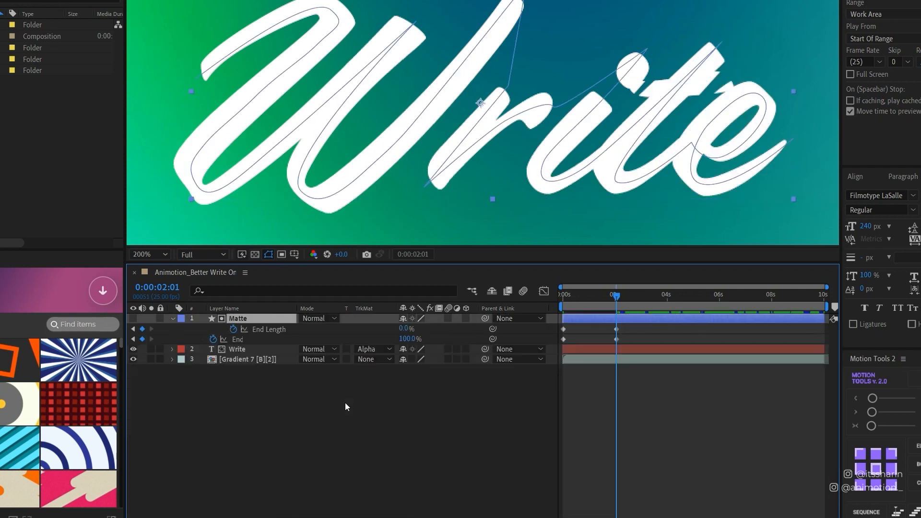
Scrub back through the write-on to check the animation.
drag(616, 306, 565, 307)
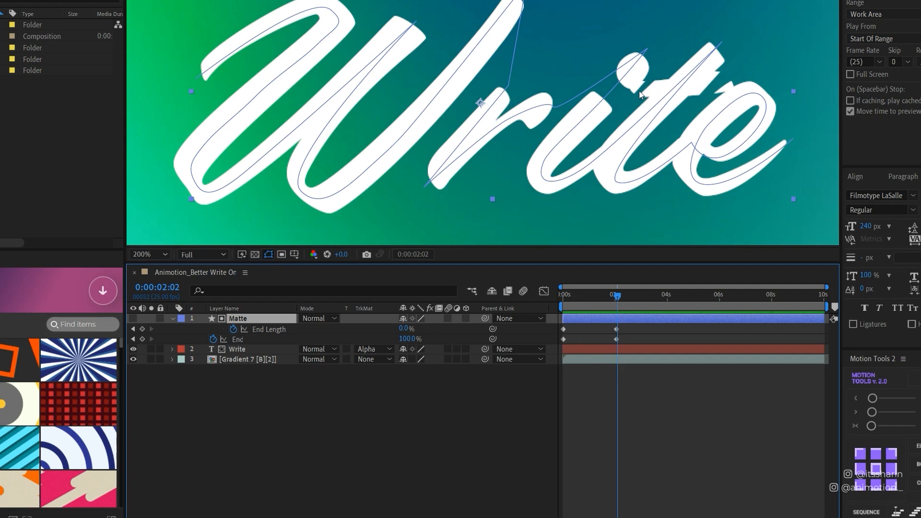
mouse_move(710, 97)
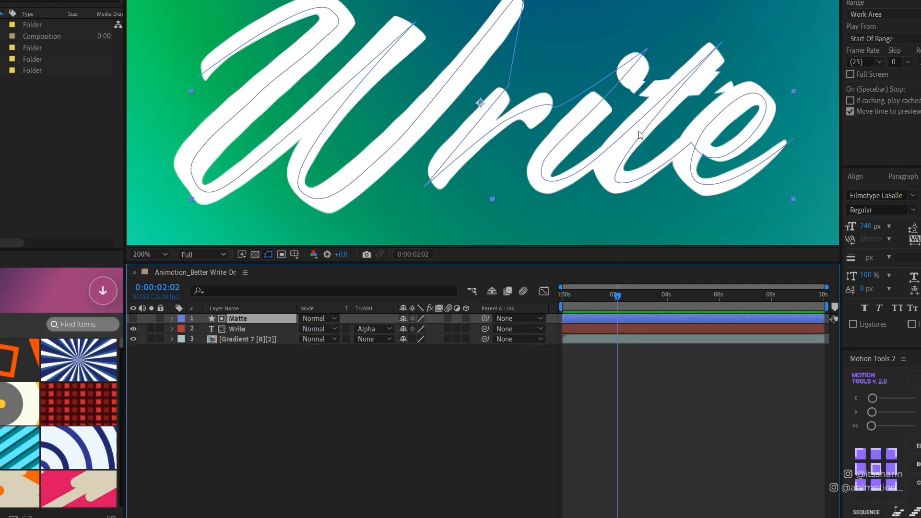
Show only the Matte layer's modified properties, including the new Shape 2.
key(g)
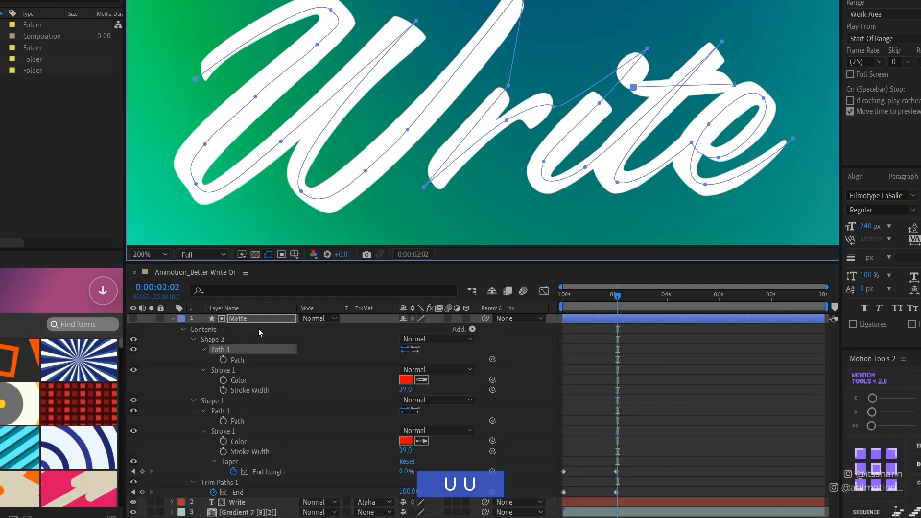
mouse_move(313, 386)
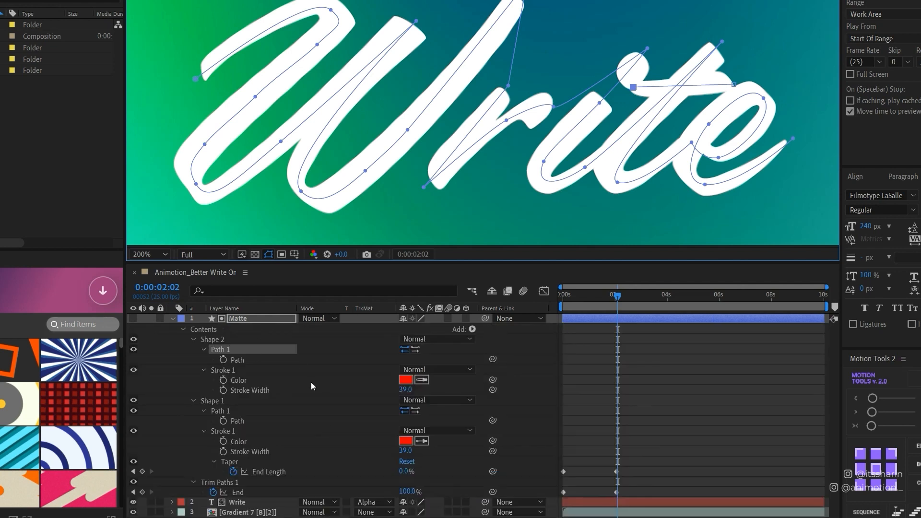
mouse_move(268, 421)
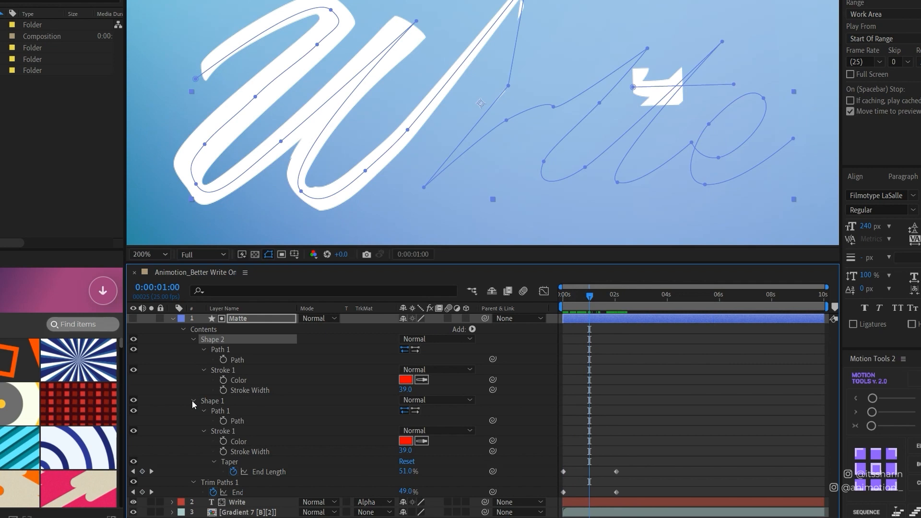
Collapse the matte groups and duplicate Trim Paths 1 so Shape 2 gets Trim Paths 2.
click(194, 400)
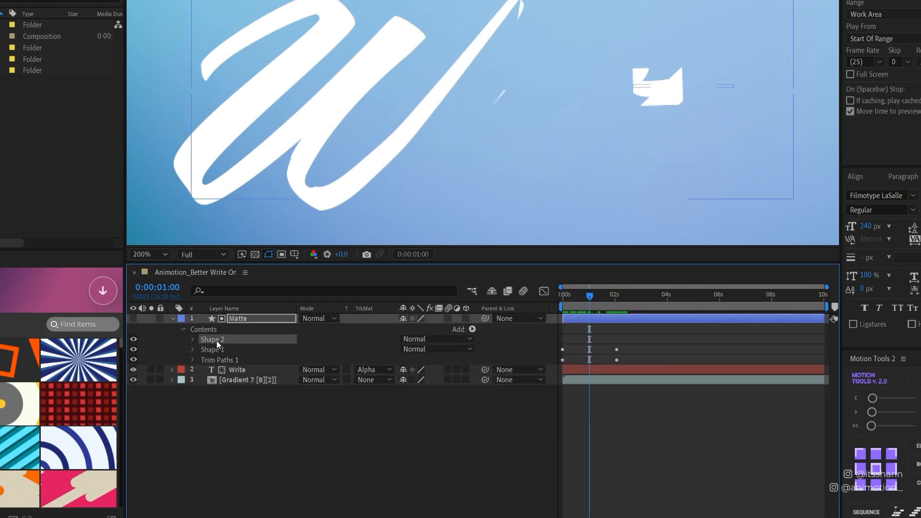
click(219, 360)
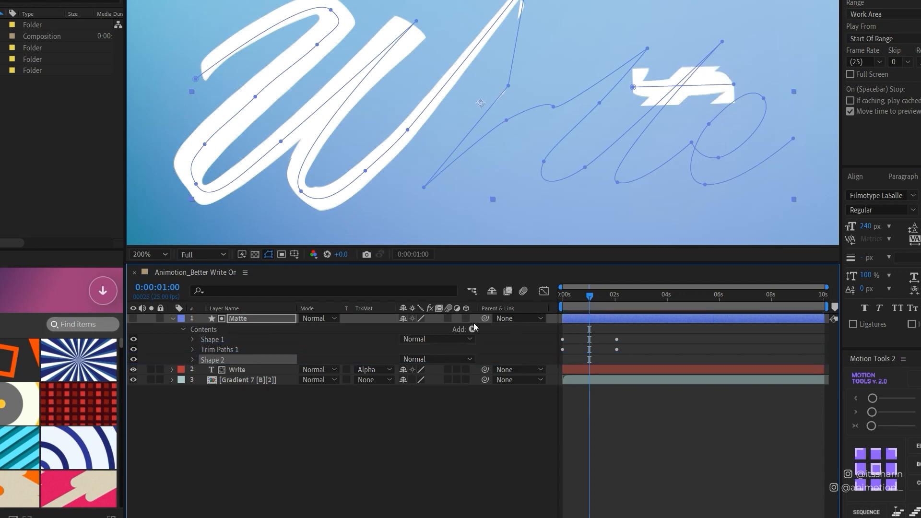
click(219, 349)
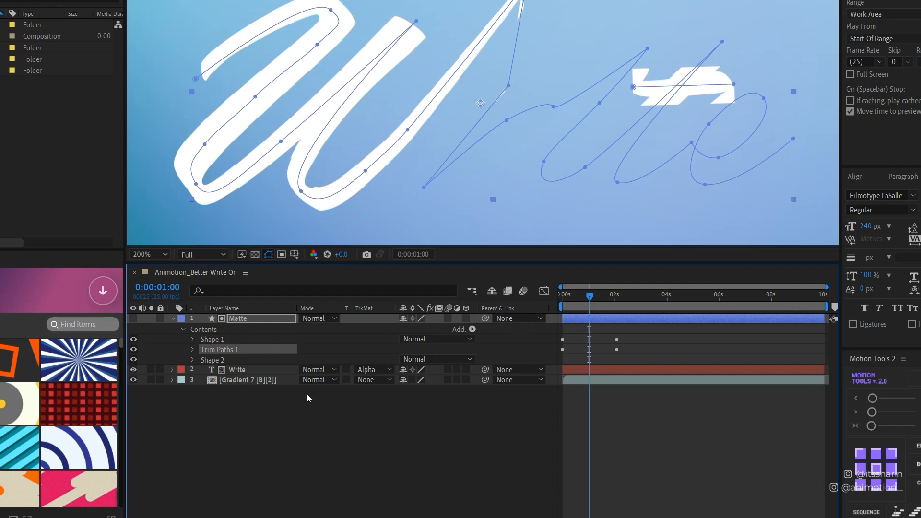
key(Ctrl+D)
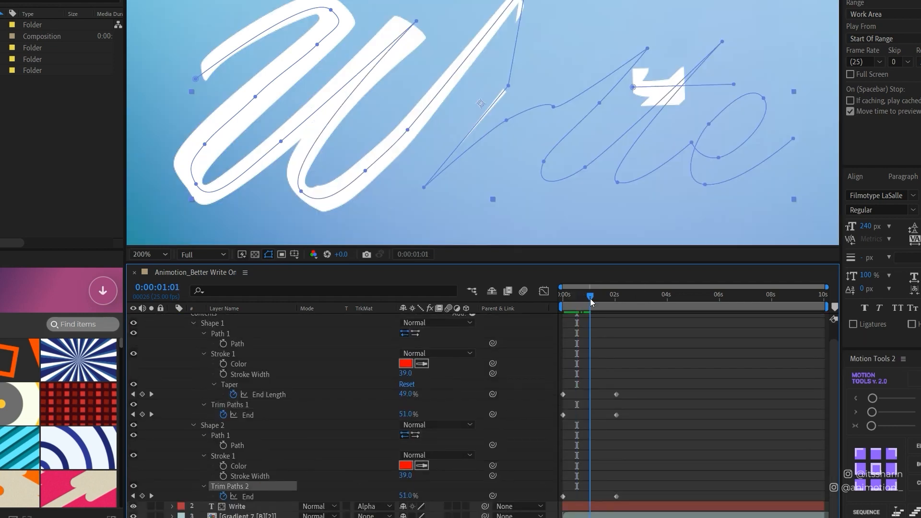
Shift Shape 2's Trim Paths 2 End keyframes earlier so they follow Shape 1's reveal.
drag(591, 297, 605, 297)
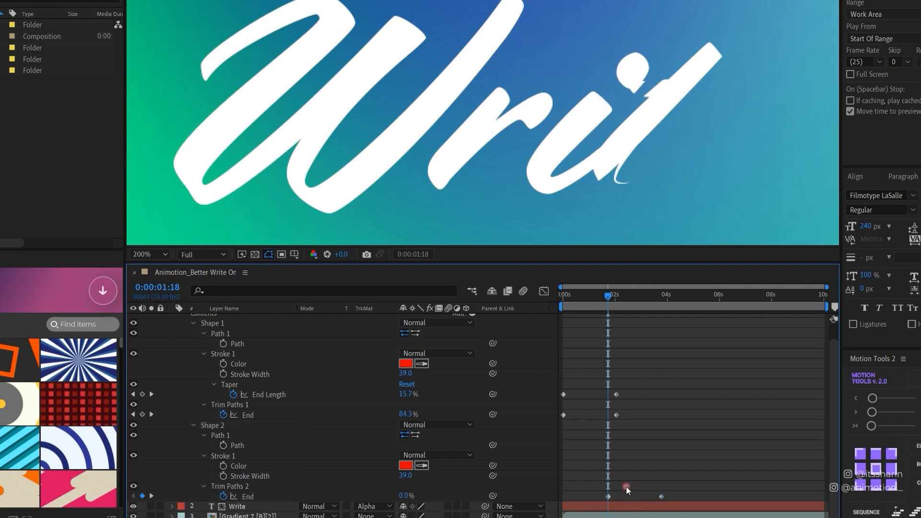
drag(607, 306, 618, 306)
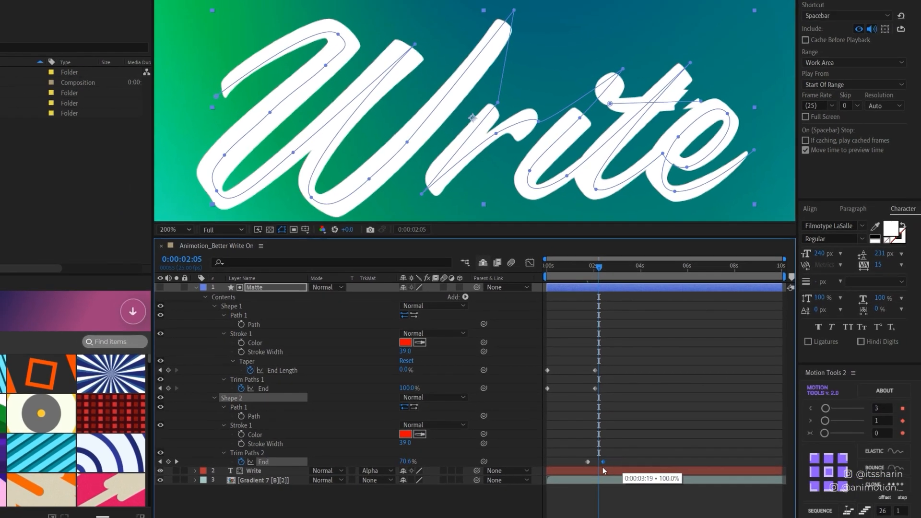
drag(595, 265, 587, 265)
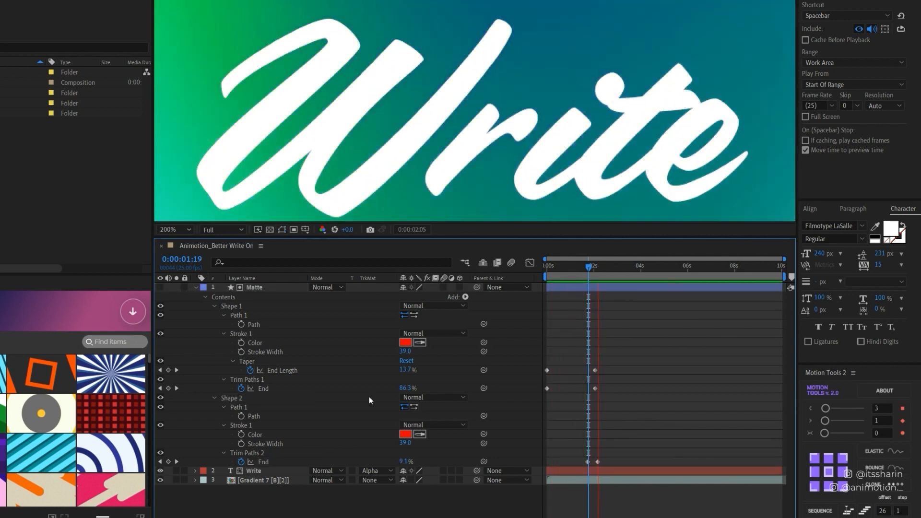
click(590, 266)
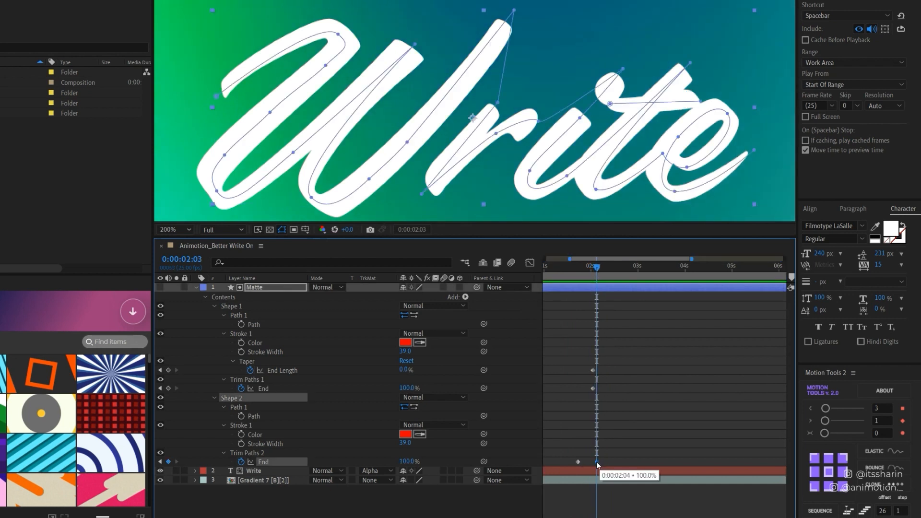
drag(597, 265, 568, 265)
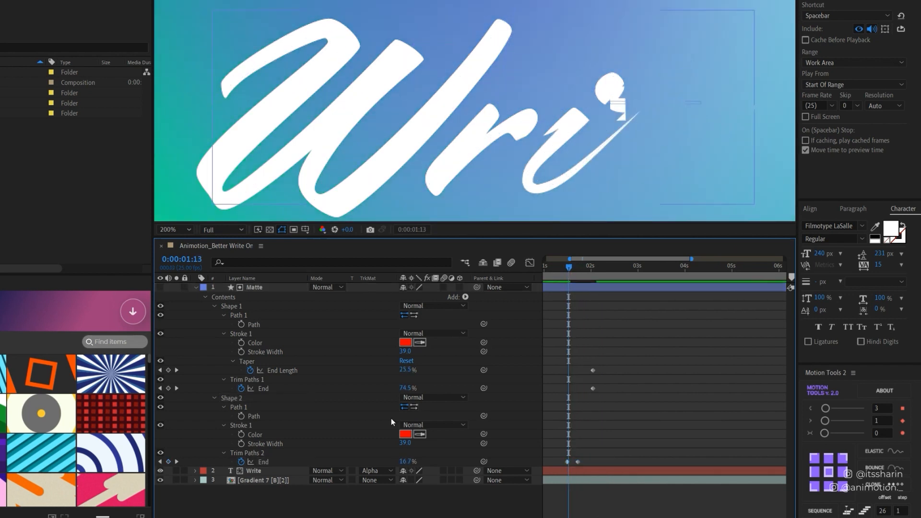
Expand Shape 2's Stroke 1 settings and paste in the first stroke's Taper settings.
click(254, 287)
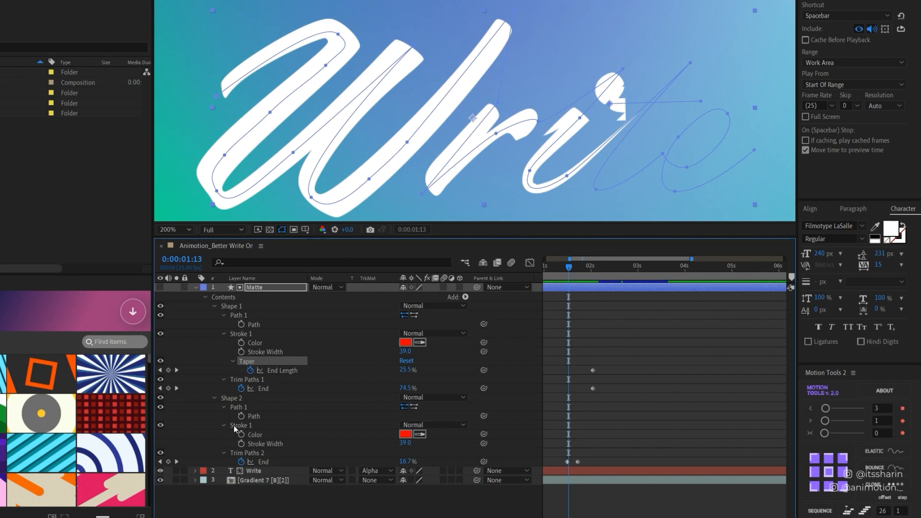
click(224, 426)
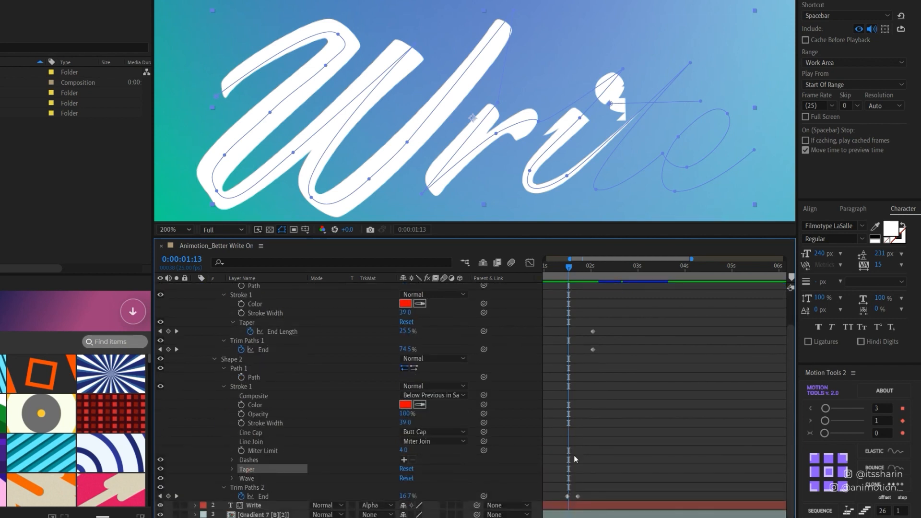
mouse_move(586, 469)
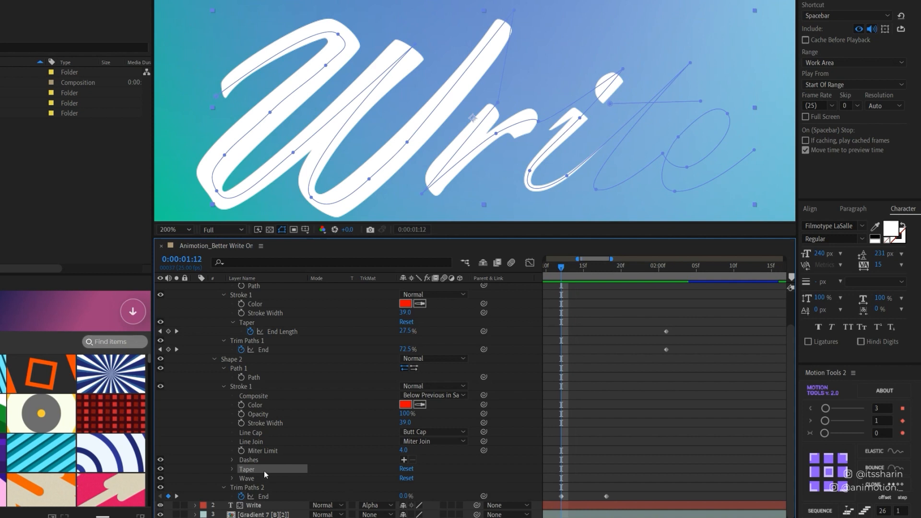
key(ctrl+v)
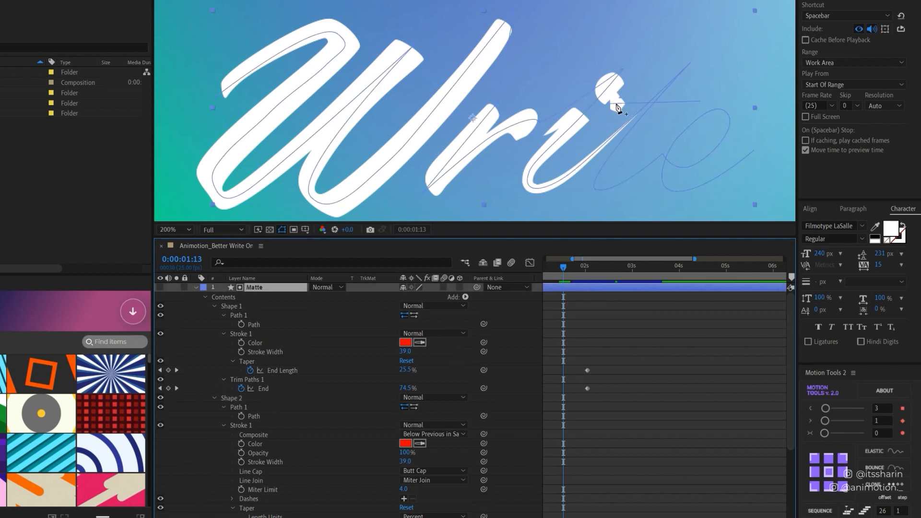
Label the matte layer pink and set Shape 2's Taper End Length to 66.7%.
click(202, 288)
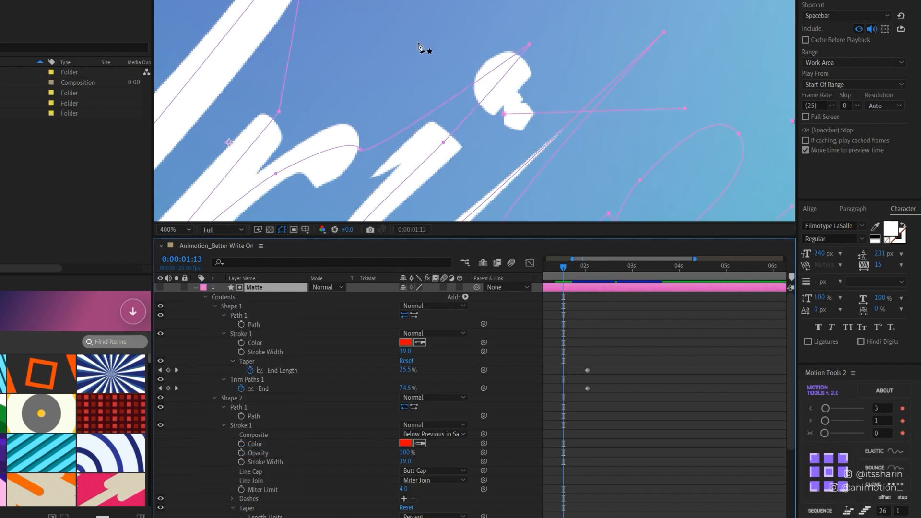
mouse_move(476, 126)
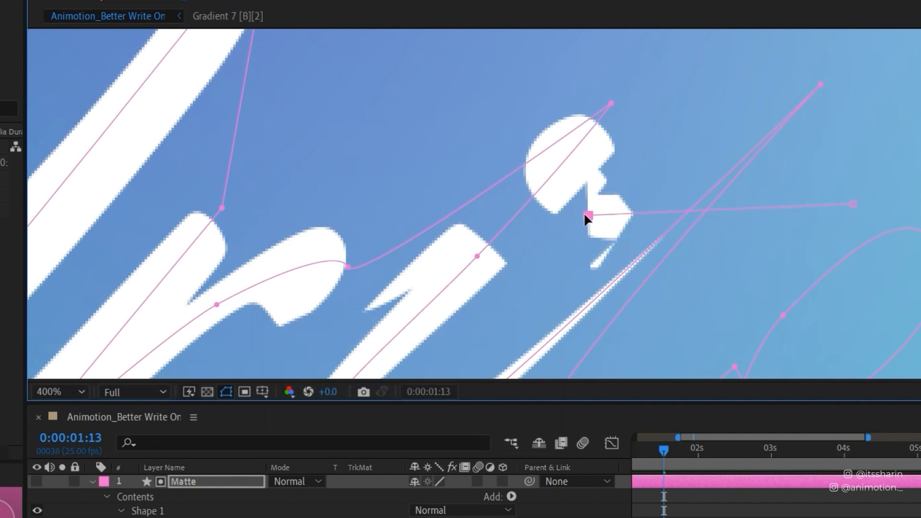
drag(587, 213, 579, 216)
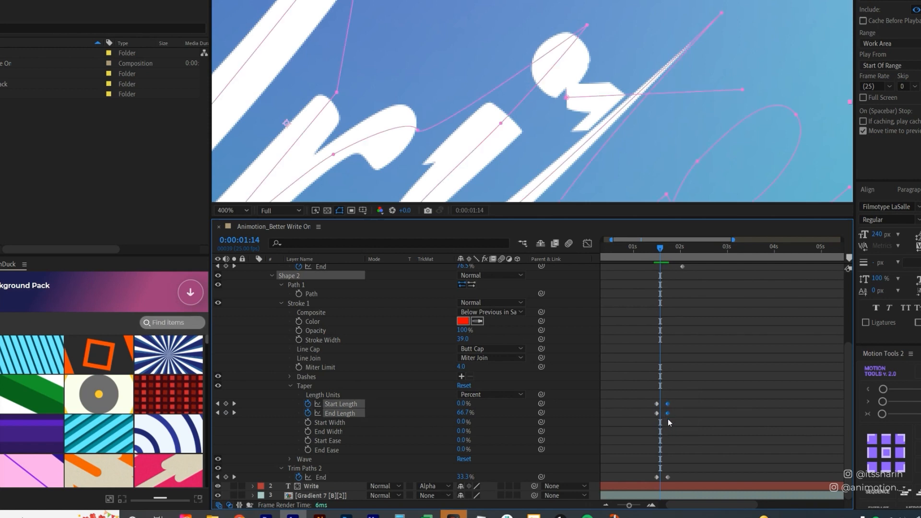
Move Shape 2's Taper End Length keyframe later, adjust it, and return to the start.
drag(667, 413, 682, 414)
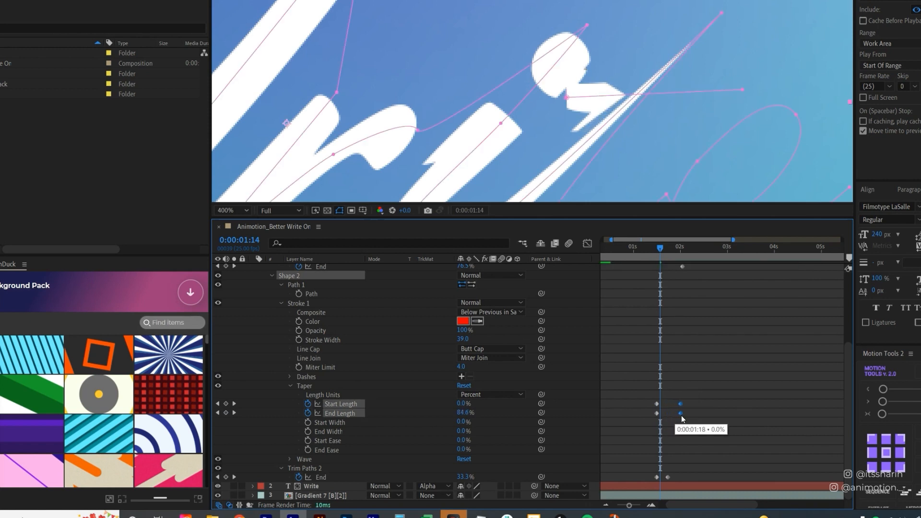
click(669, 247)
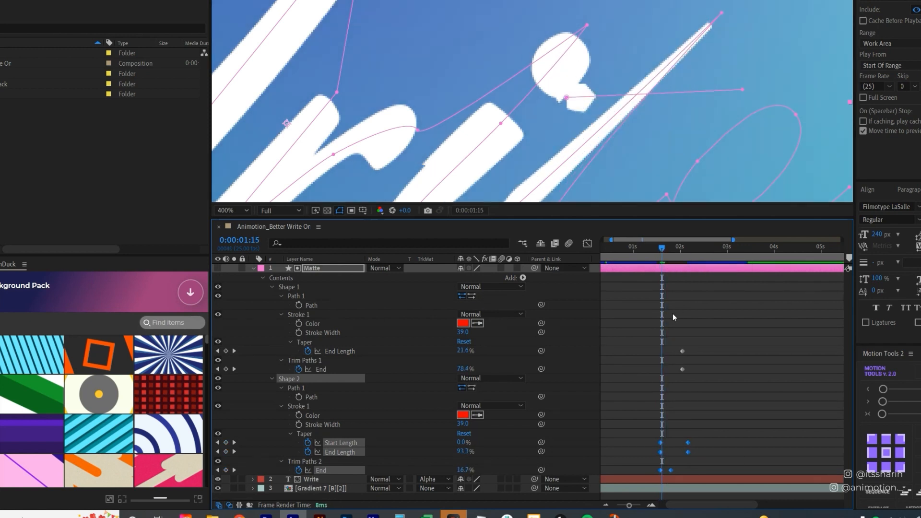
click(232, 210)
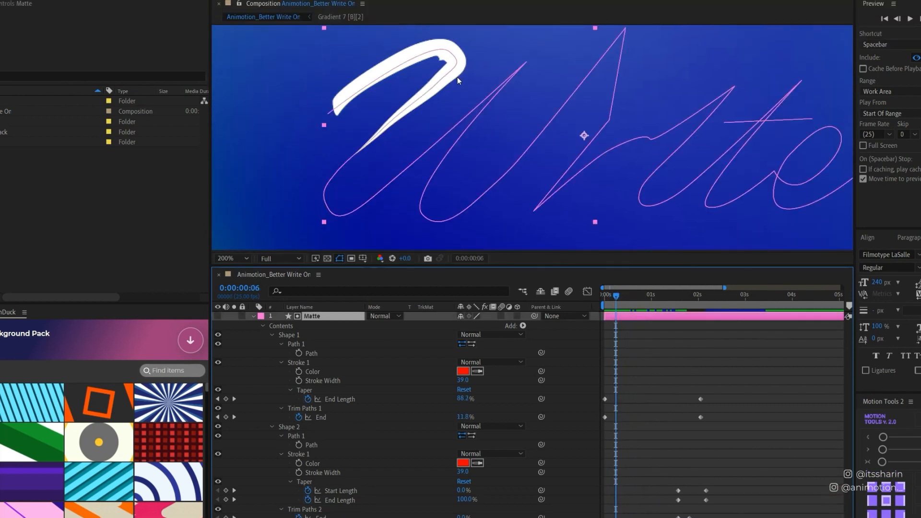
click(231, 259)
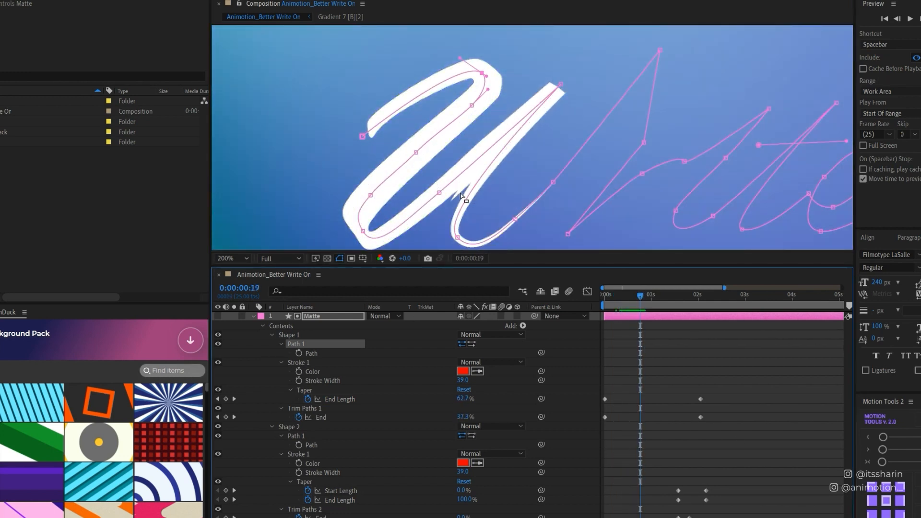
click(246, 259)
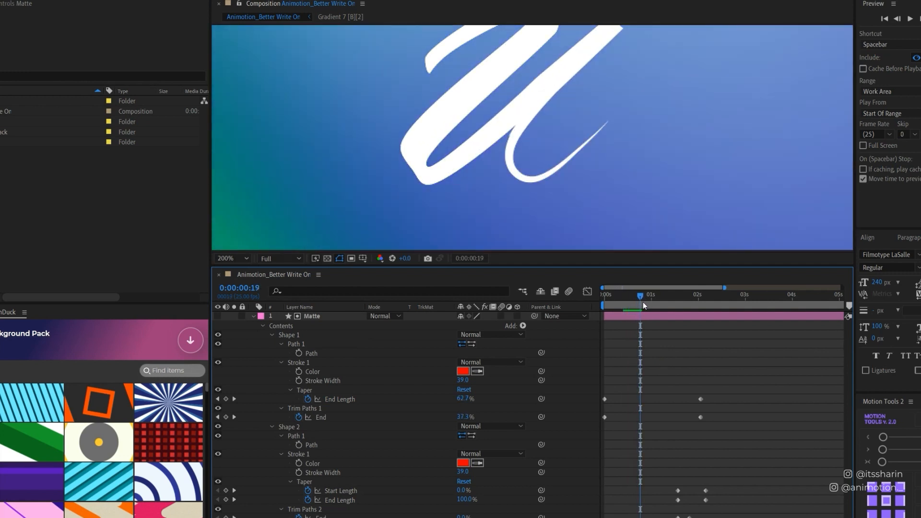
drag(641, 304, 636, 309)
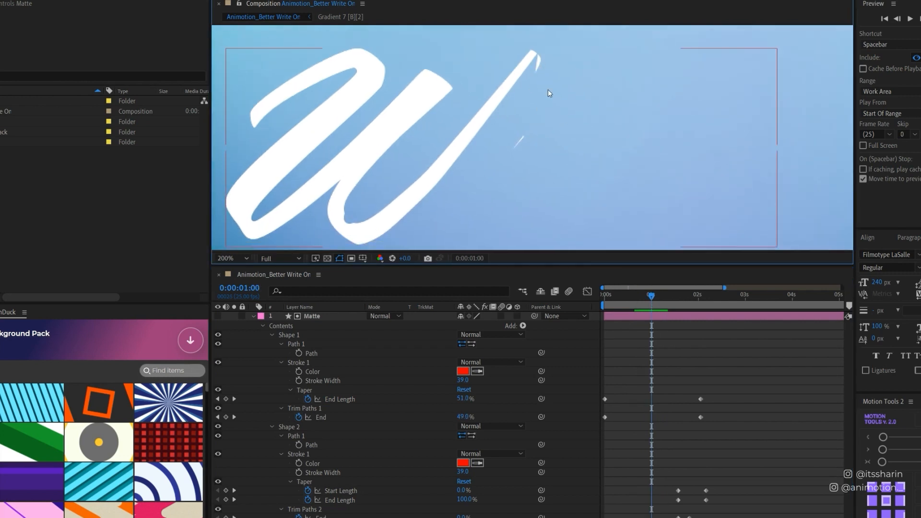
click(295, 344)
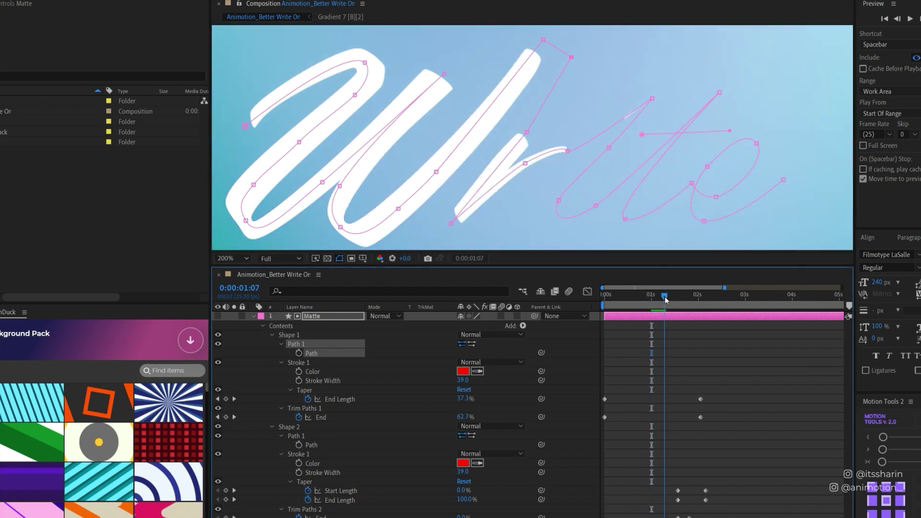
drag(664, 295, 675, 294)
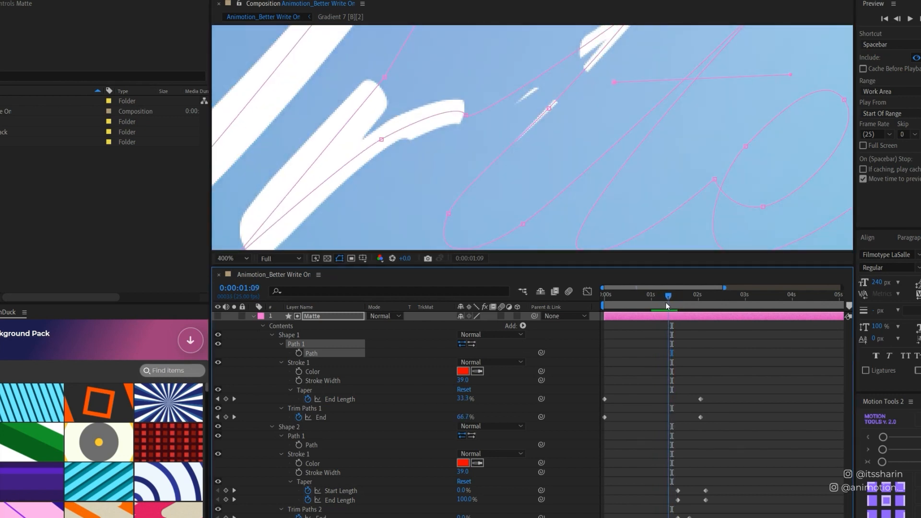
drag(667, 295, 677, 295)
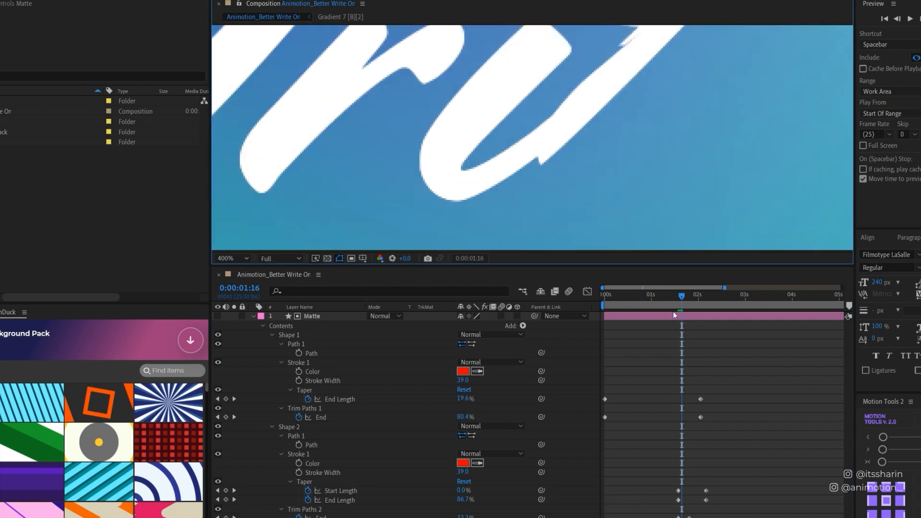
click(297, 344)
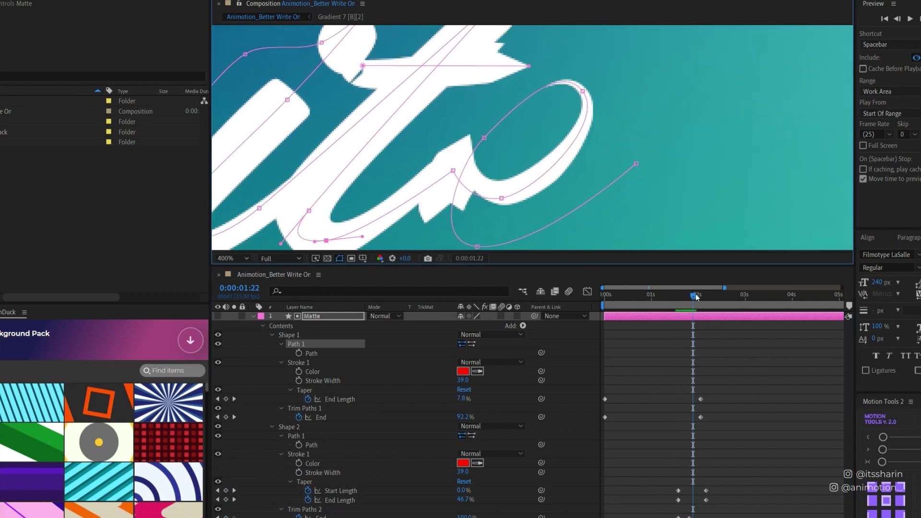
Adjust the last taper keyframe and scrub until Write is fully revealed past two seconds.
click(692, 295)
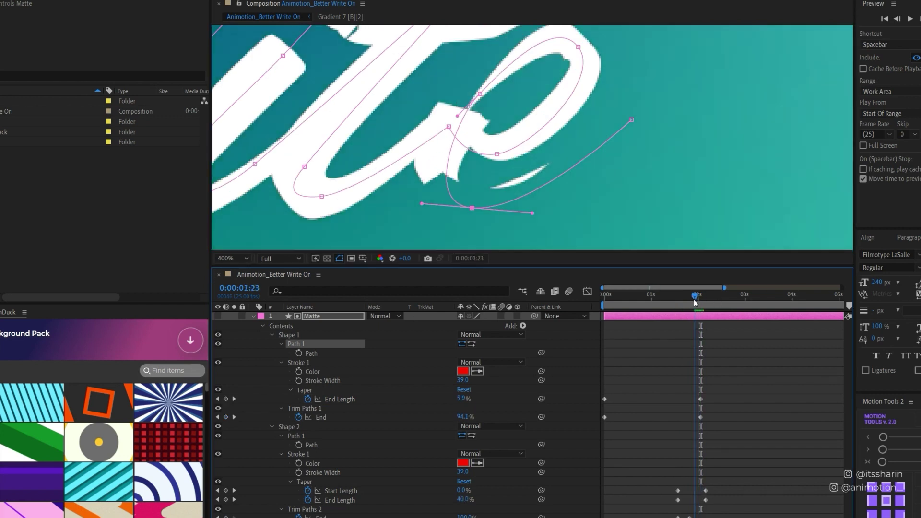
key(Right)
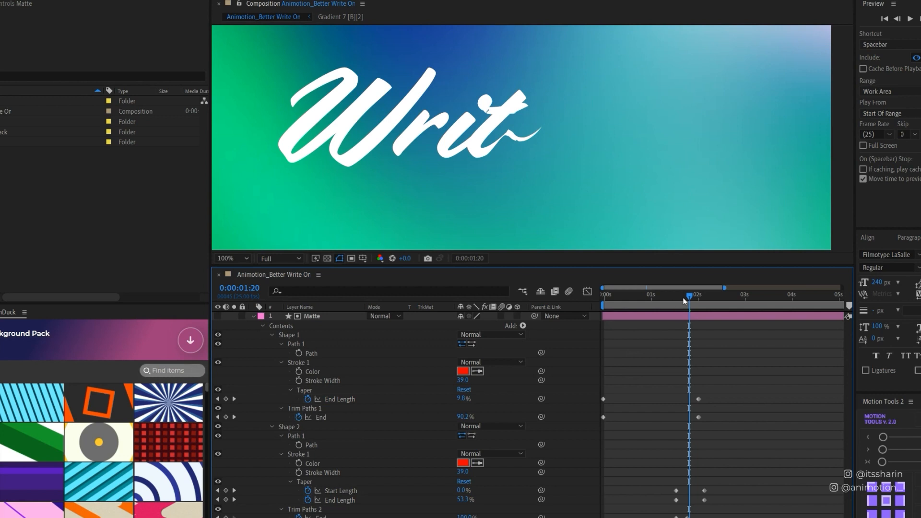
drag(686, 299, 702, 299)
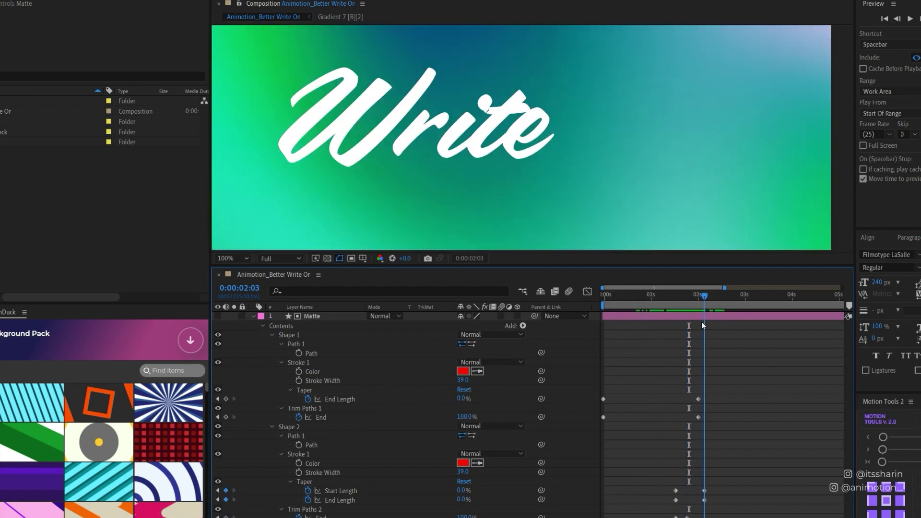
click(312, 316)
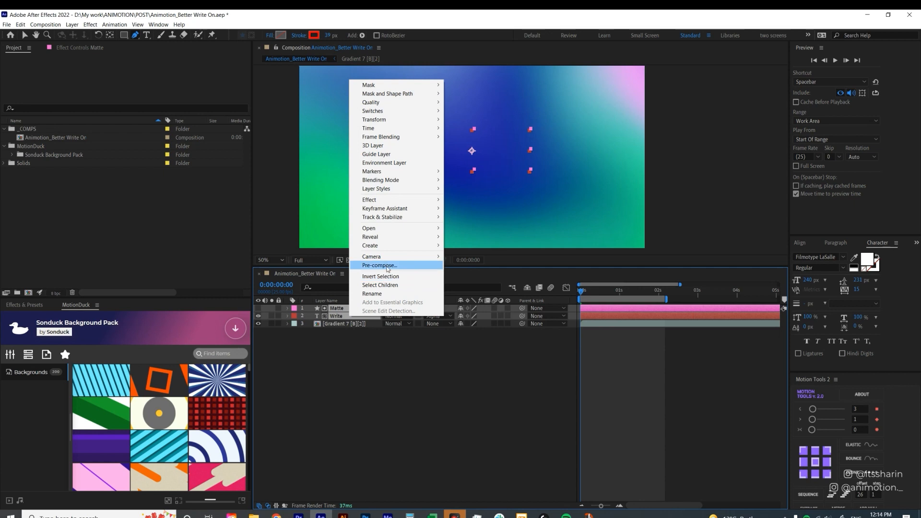
Nest matte and text into a TEXT comp, duplicate it, and offset the top copy later.
click(379, 266)
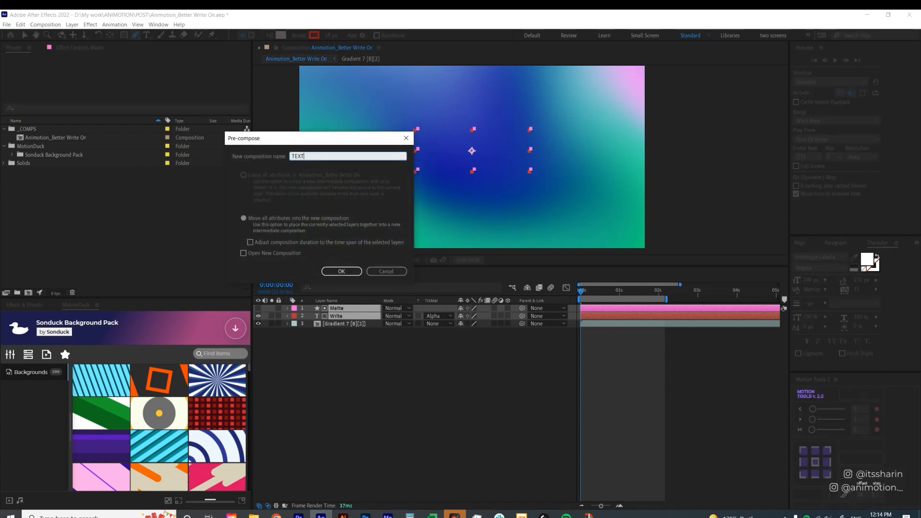
click(341, 271)
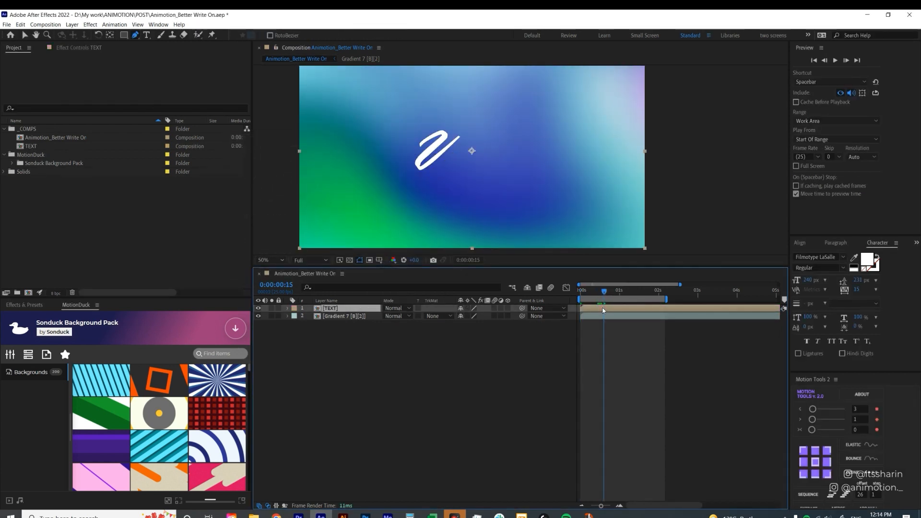
key(Ctrl+D)
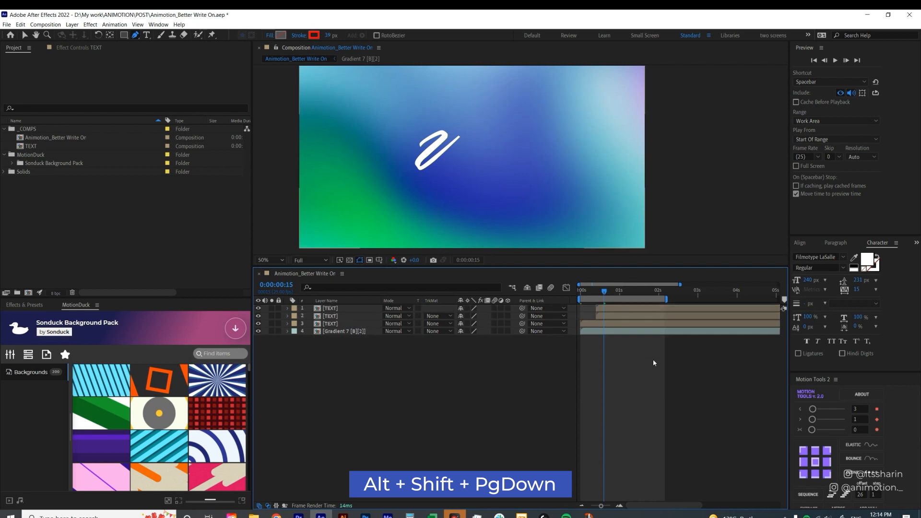
click(331, 308)
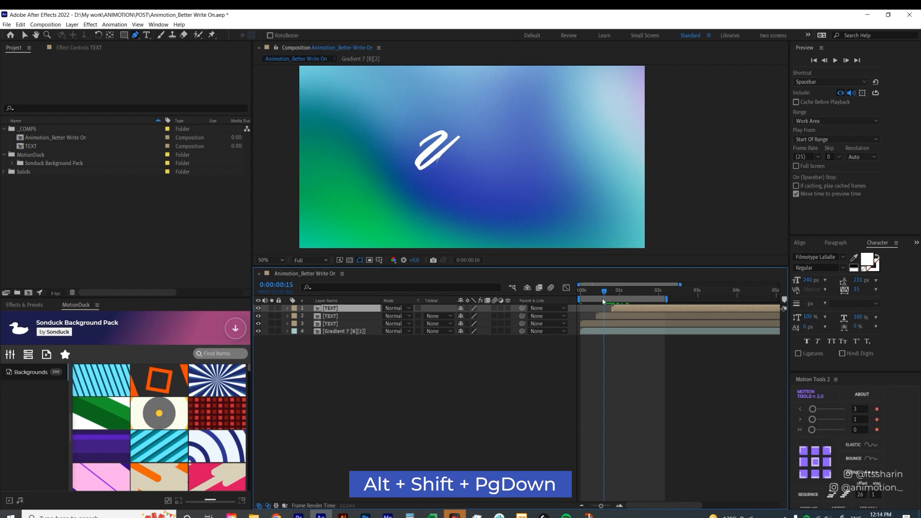
key(alt+shift+pagedown)
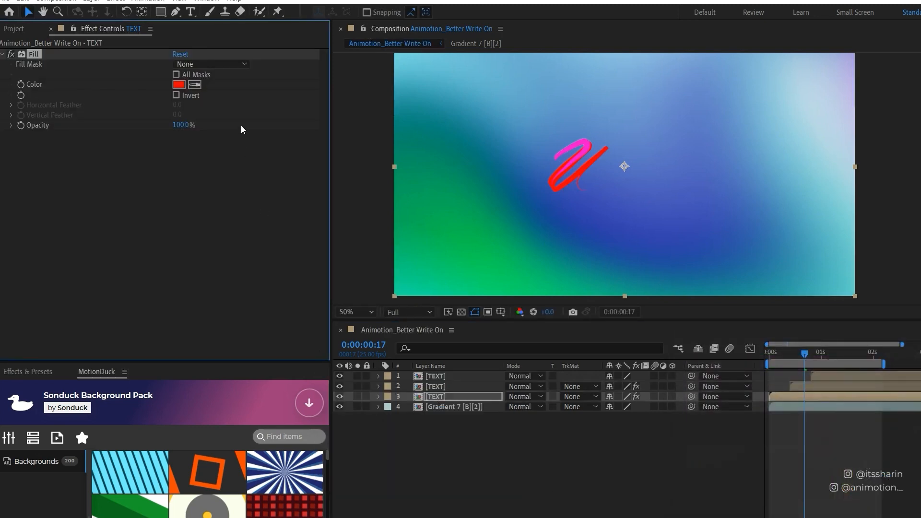
Pick yellow as the Fill colour on one delayed TEXT copy.
click(179, 84)
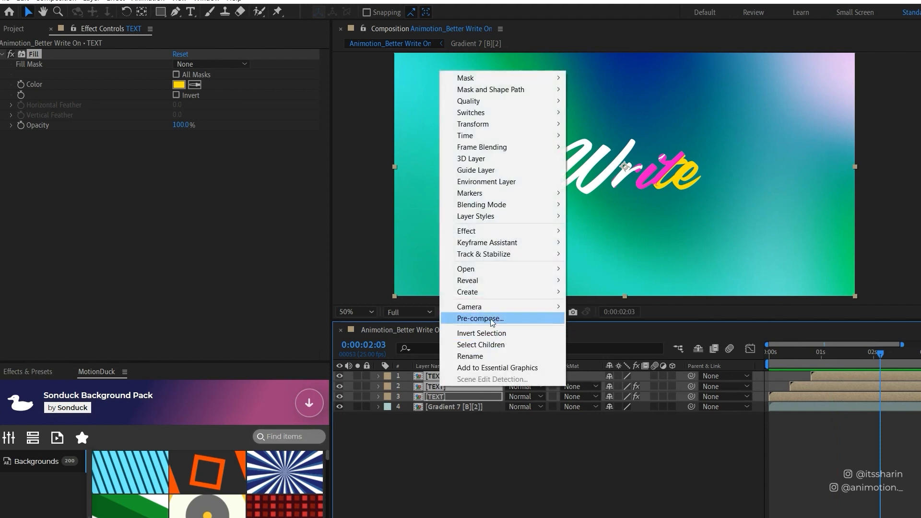
Pre-compose the three TEXT layers into a comp named text_triple.
click(480, 319)
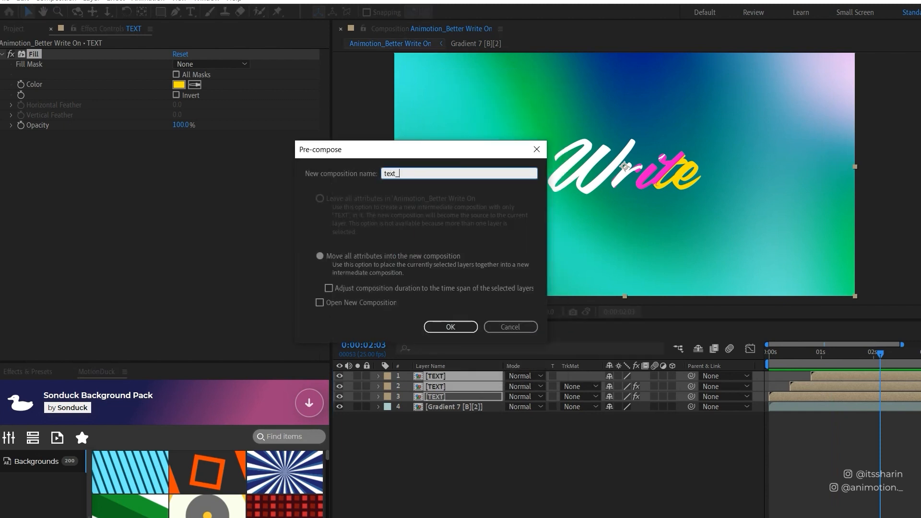
text(tr)
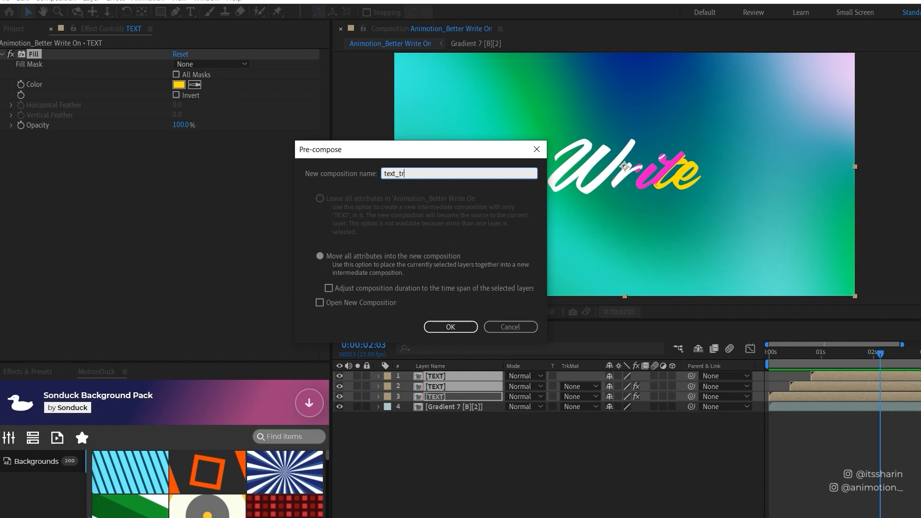
click(450, 327)
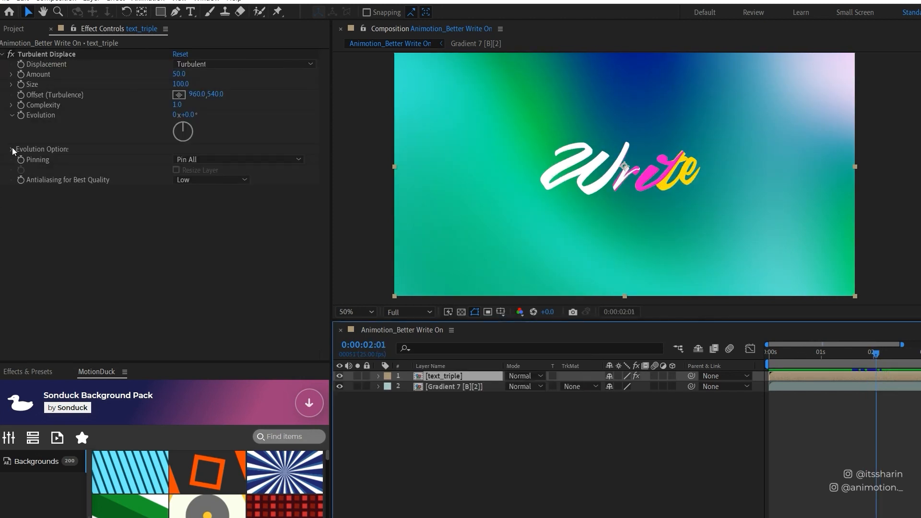
Give Turbulent Displace a time*10 Random Seed expression and enter a 15.0 value.
click(10, 149)
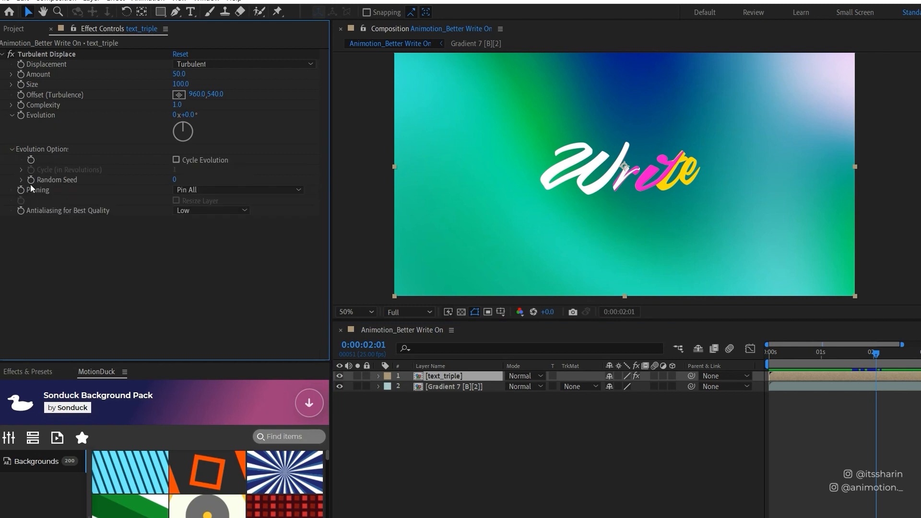
mouse_move(33, 187)
text(time)
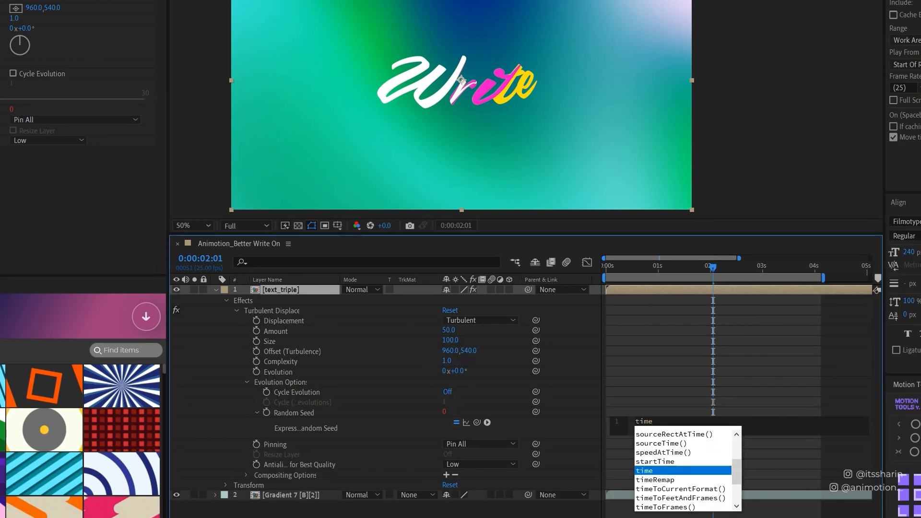
click(645, 470)
text(*50)
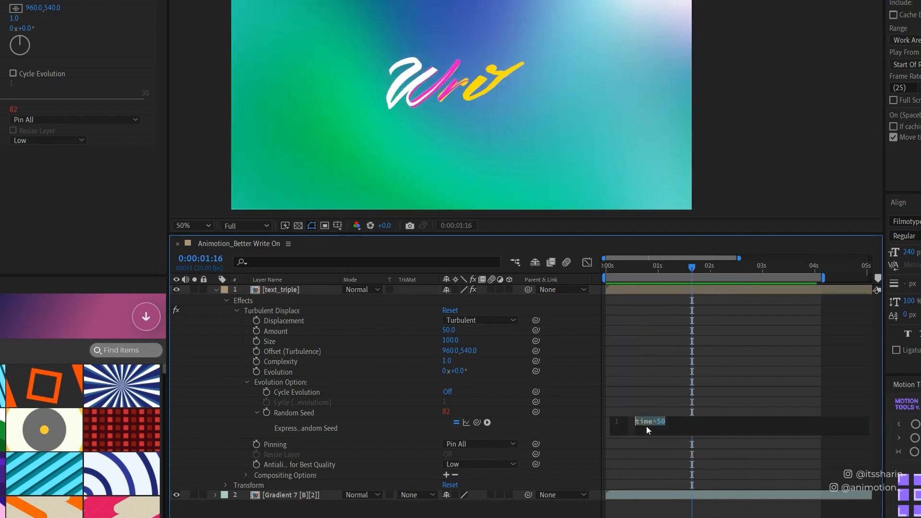
text(time*10)
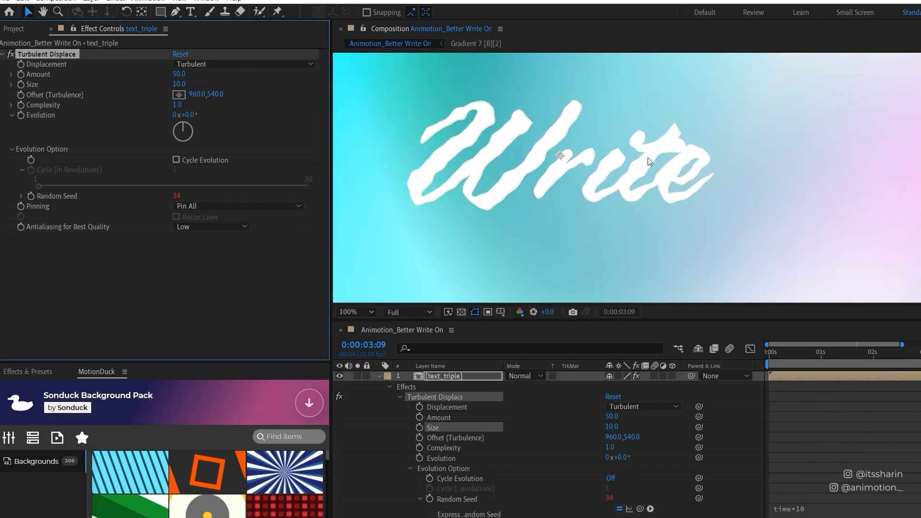
mouse_move(236, 85)
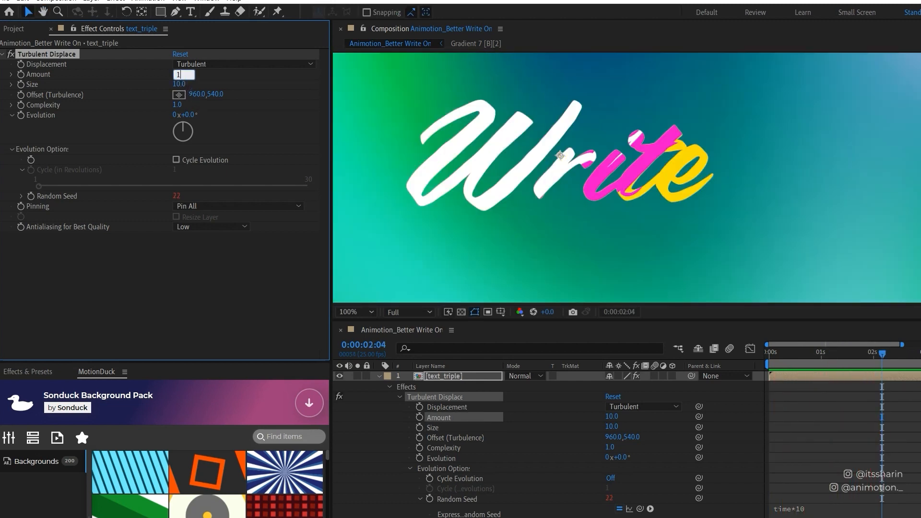
text(15.0)
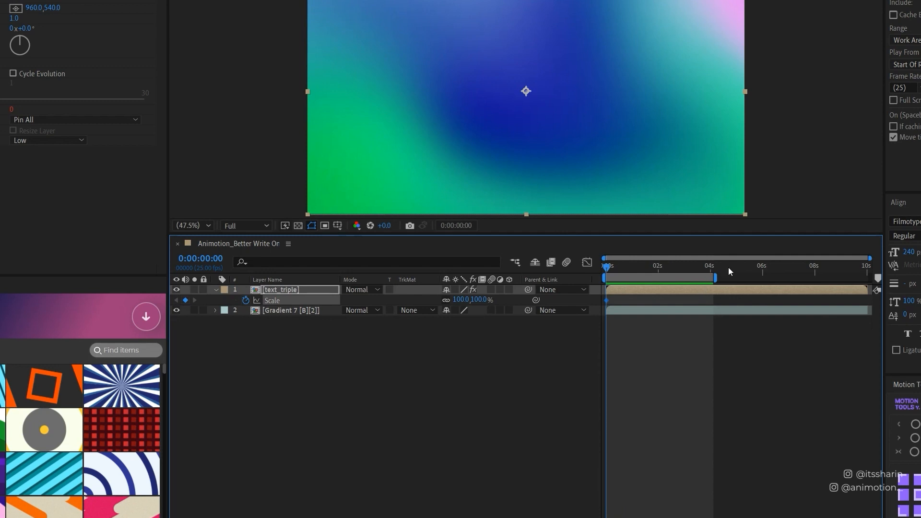
Move the time indicator later, toward 1:10, for text_triple's second Scale keyframe.
click(867, 265)
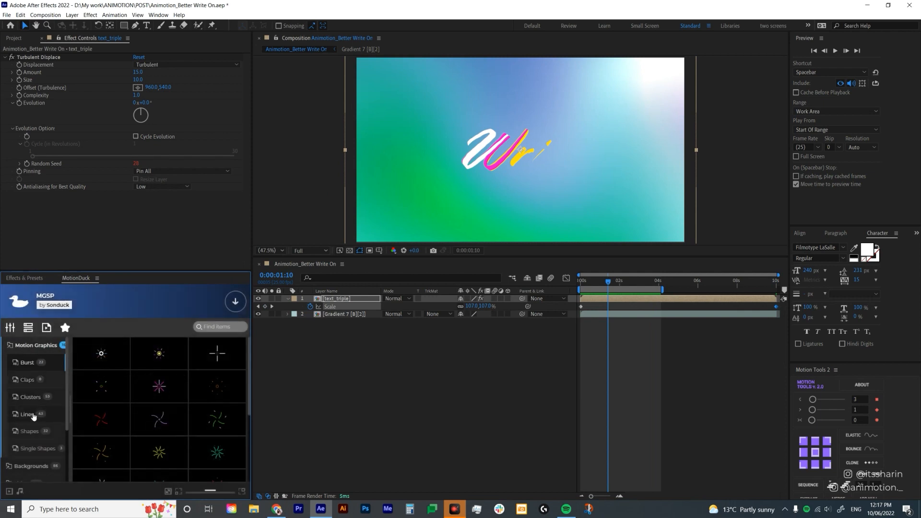
mouse_move(47, 416)
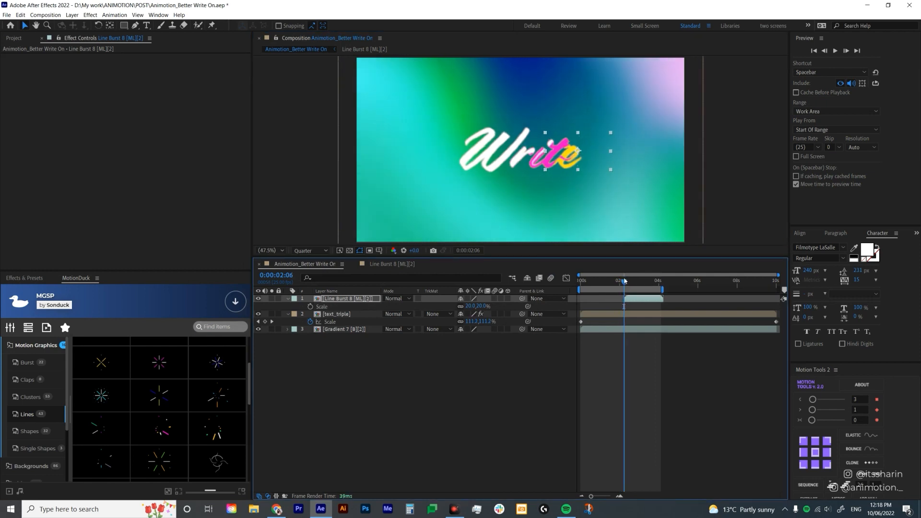
Shift the Line Burst 8 layer to start later, then duplicate it.
drag(623, 282, 631, 282)
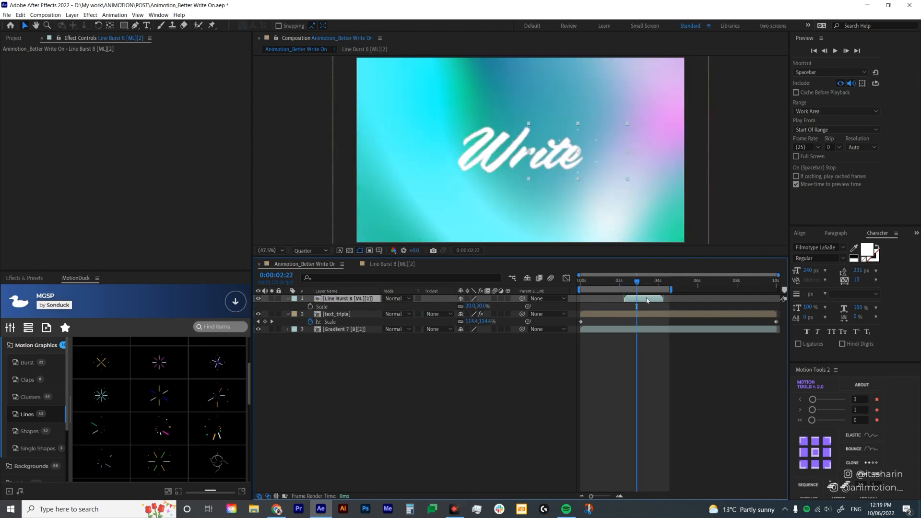
key(Ctrl+D)
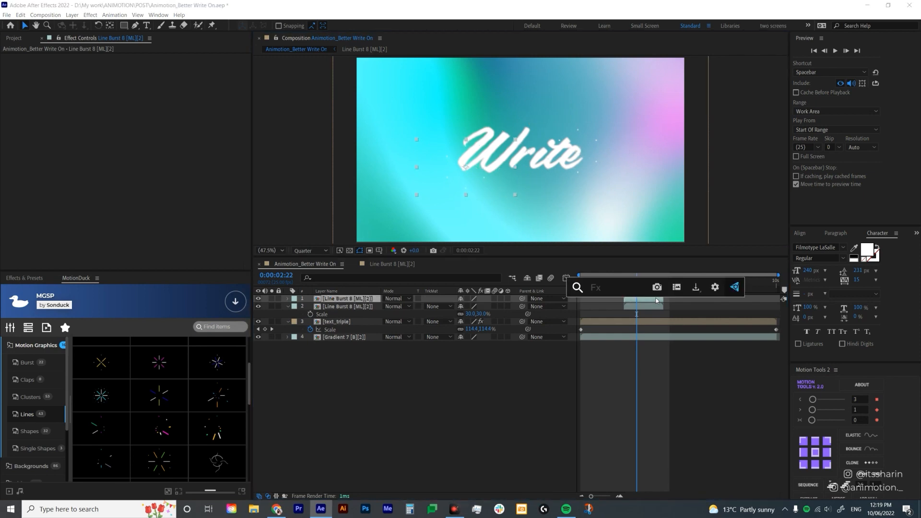
Give the Line Burst 8 copy a black (#000000) Fill effect and scrub to preview.
key(ctrl+space)
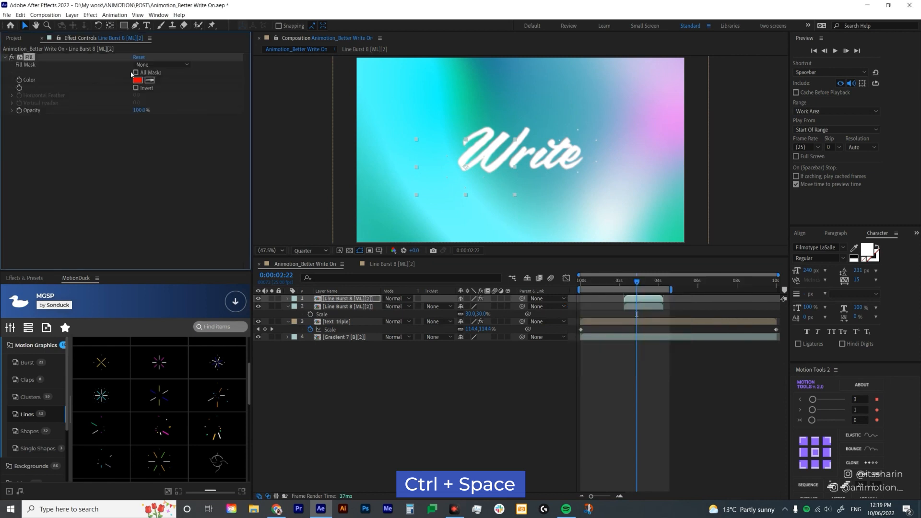
click(137, 80)
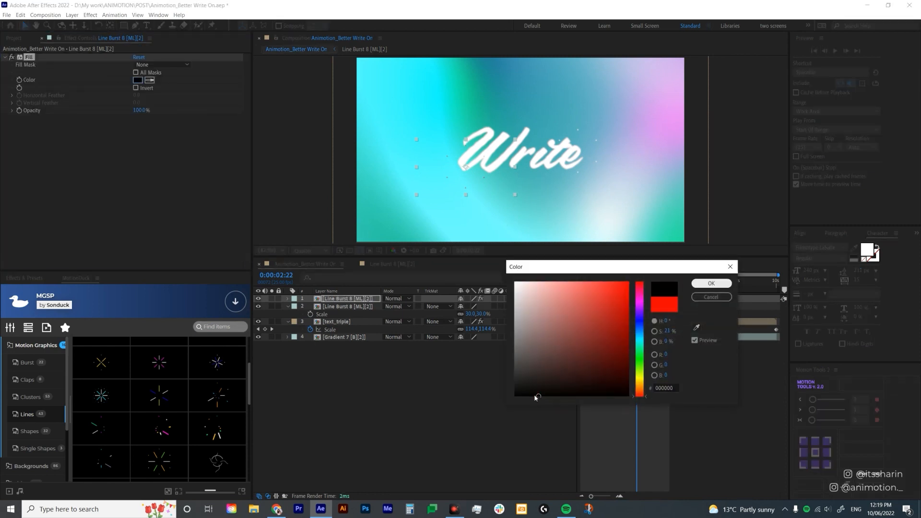
click(711, 297)
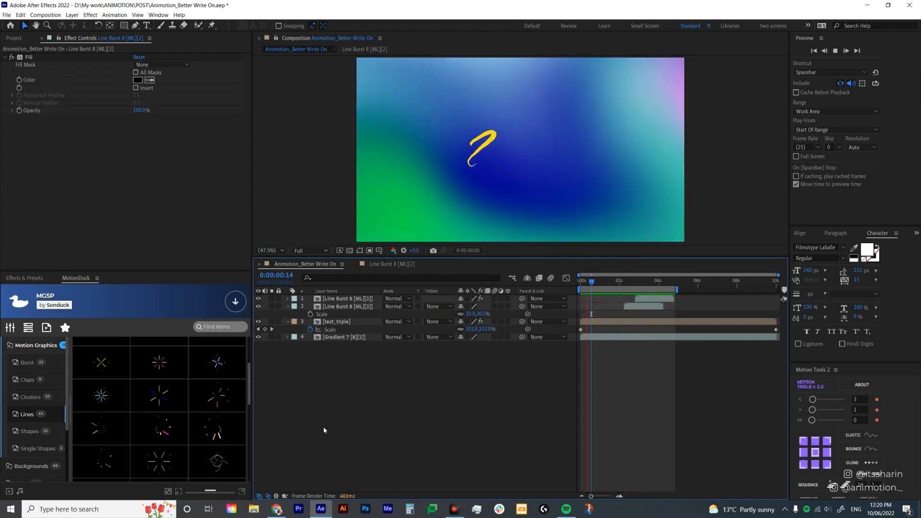
drag(591, 281, 627, 281)
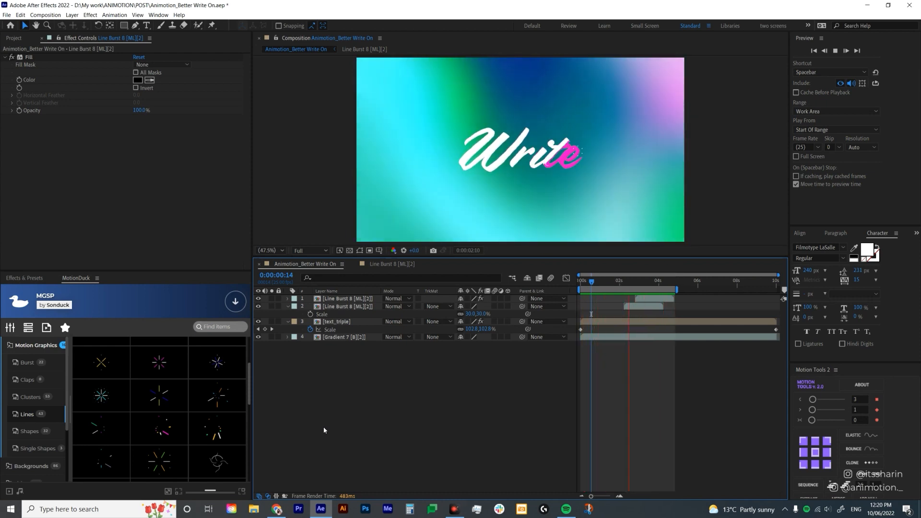